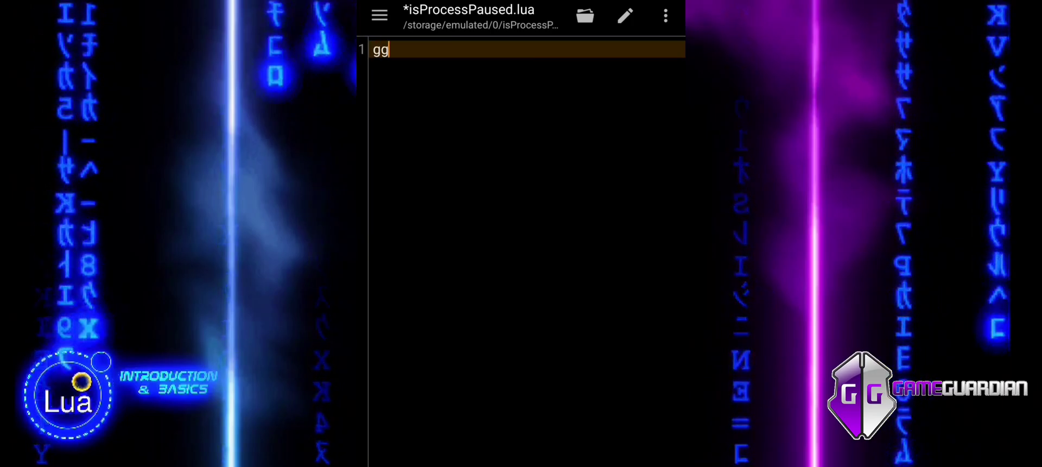
# - Add gg.processPause() and gg.isProcessPaused() calls on their own lines
pyautogui.write('.p')
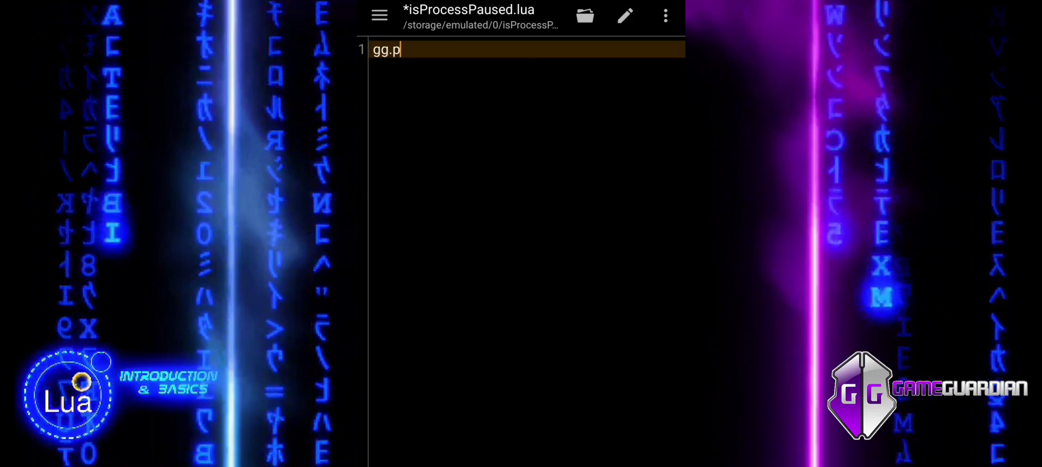
pyautogui.write('rocess')
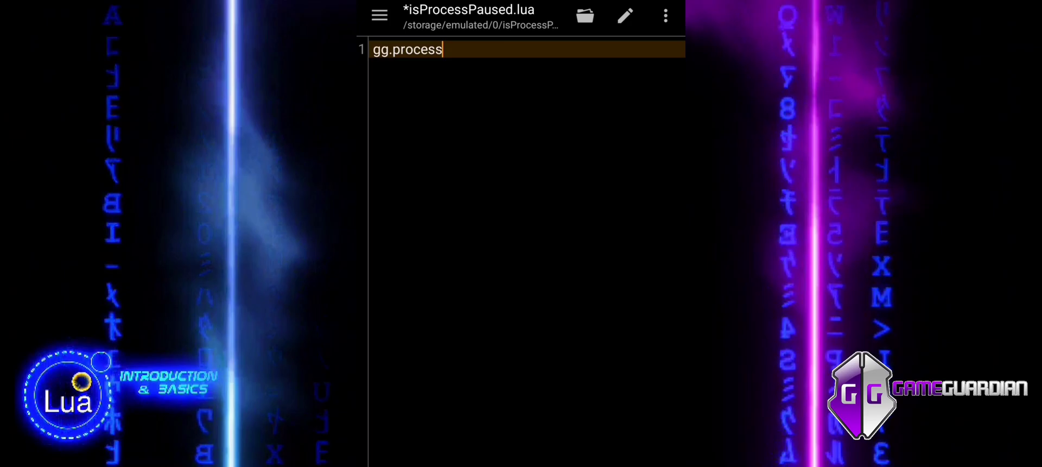
pyautogui.write('Paus')
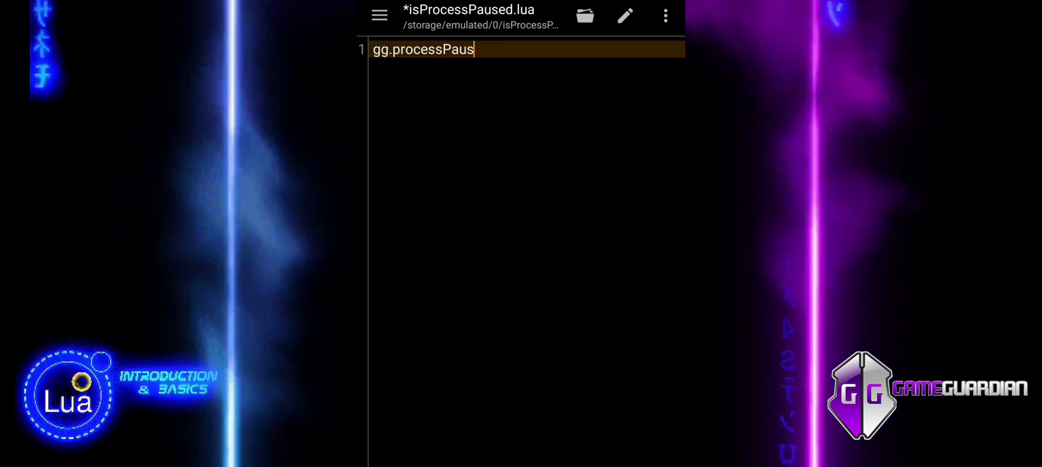
pyautogui.write('e()')
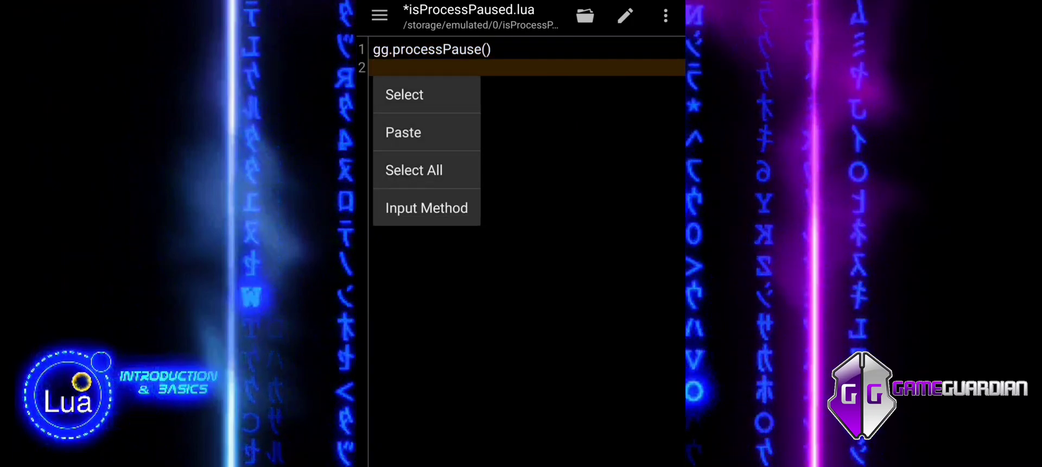
pyautogui.click(403, 132)
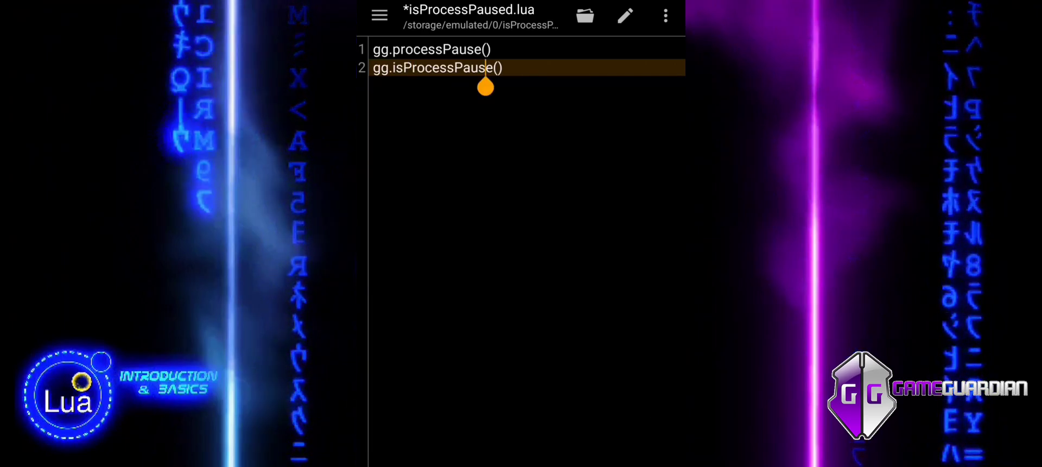
pyautogui.write('d')
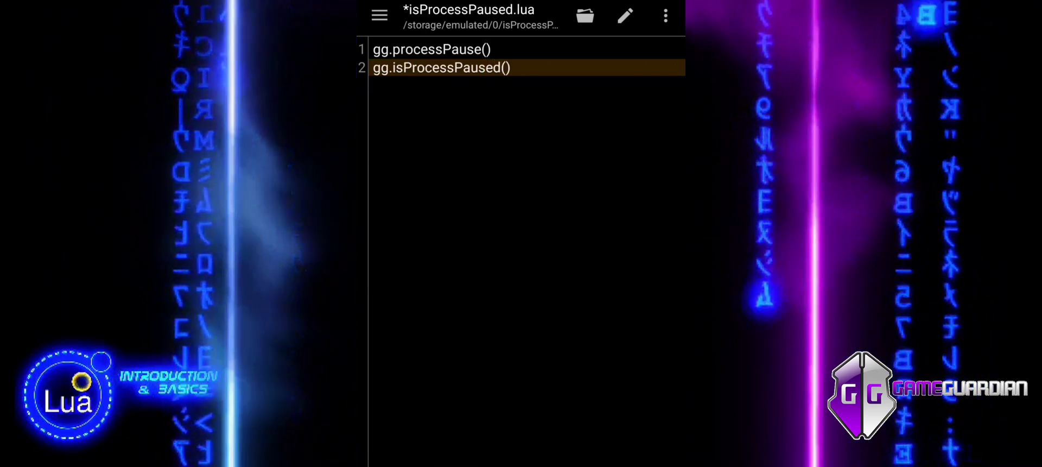
pyautogui.click(510, 67)
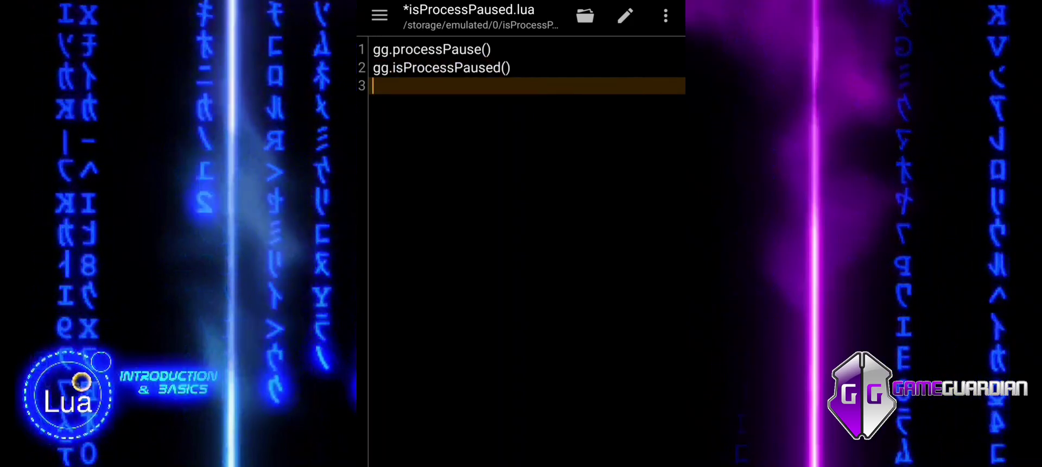
# - Add gg.processResume() and gg.processKill() calls on the following lines
pyautogui.write('gg.process')
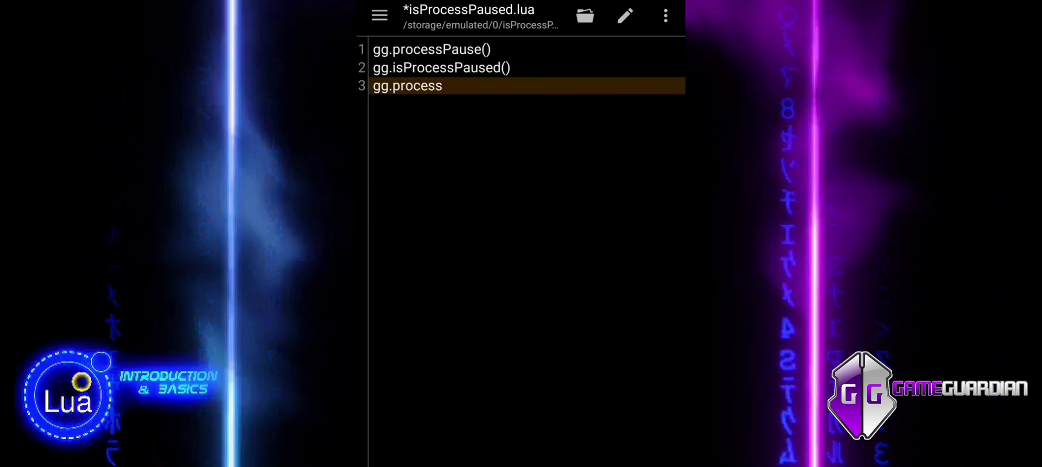
pyautogui.write('Resume')
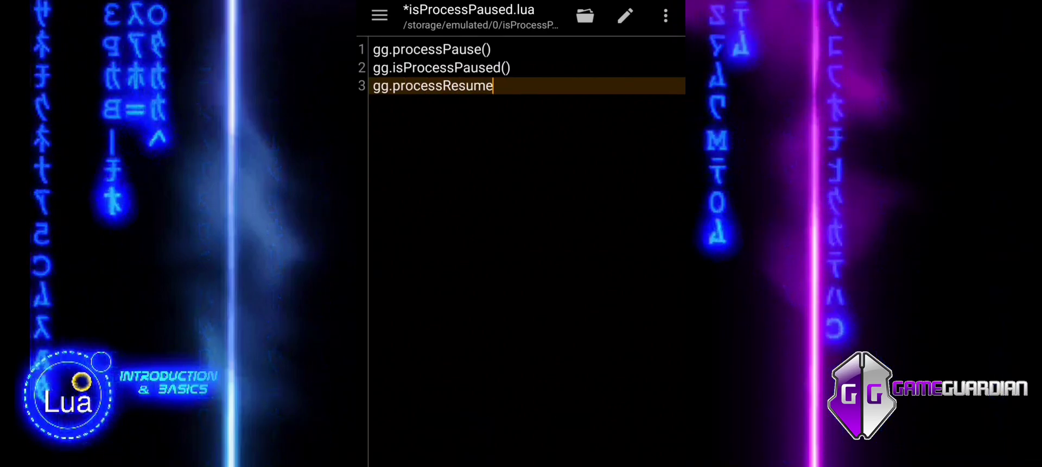
pyautogui.write('()')
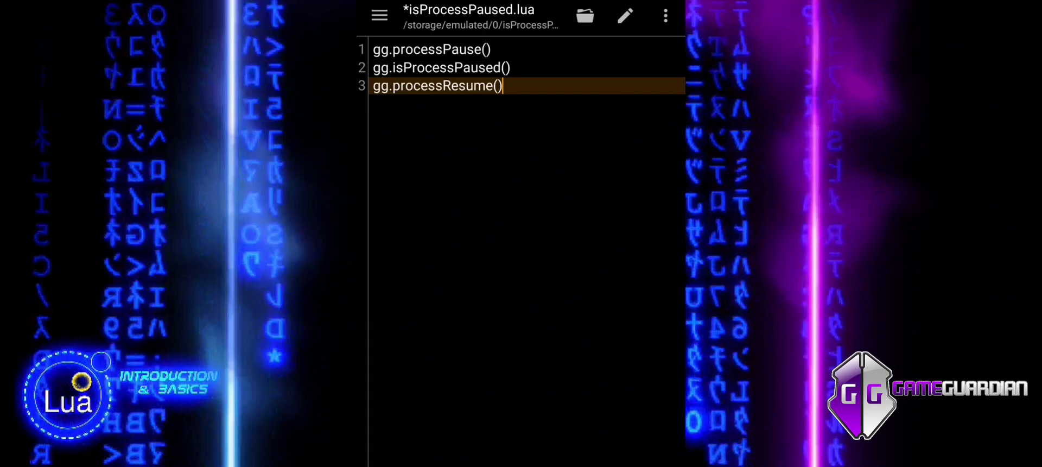
pyautogui.press('Enter')
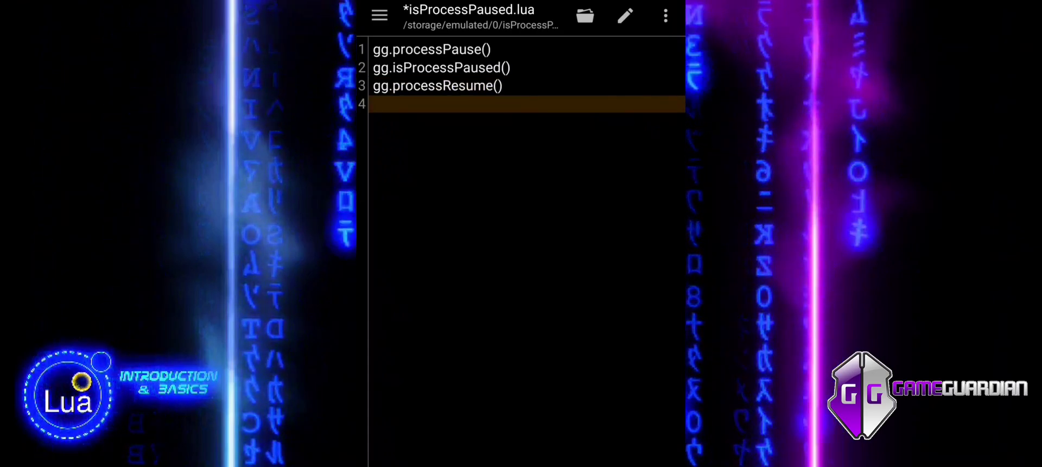
pyautogui.write('gg.')
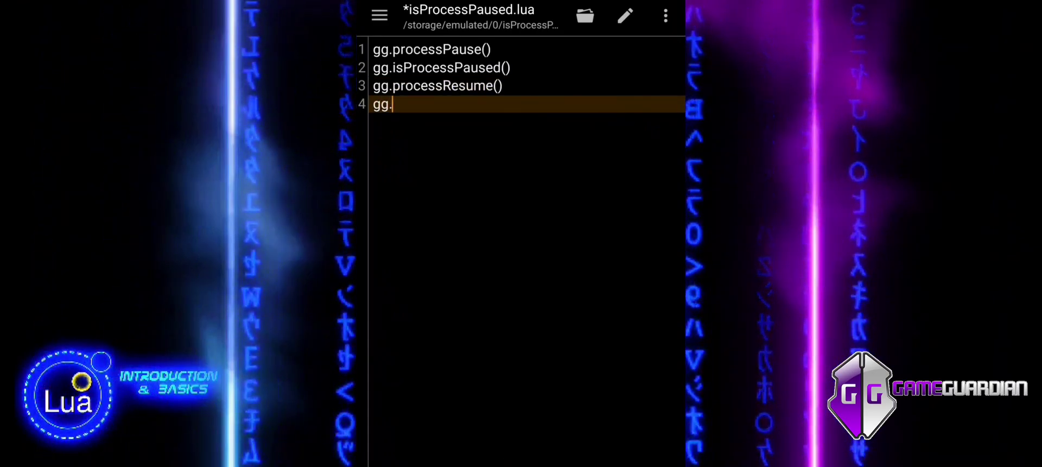
pyautogui.write('process')
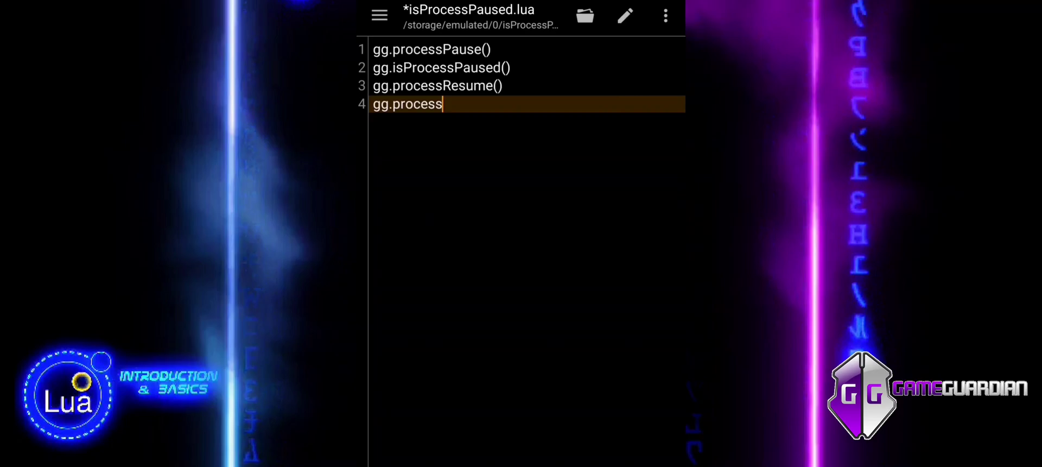
pyautogui.write('Kill()')
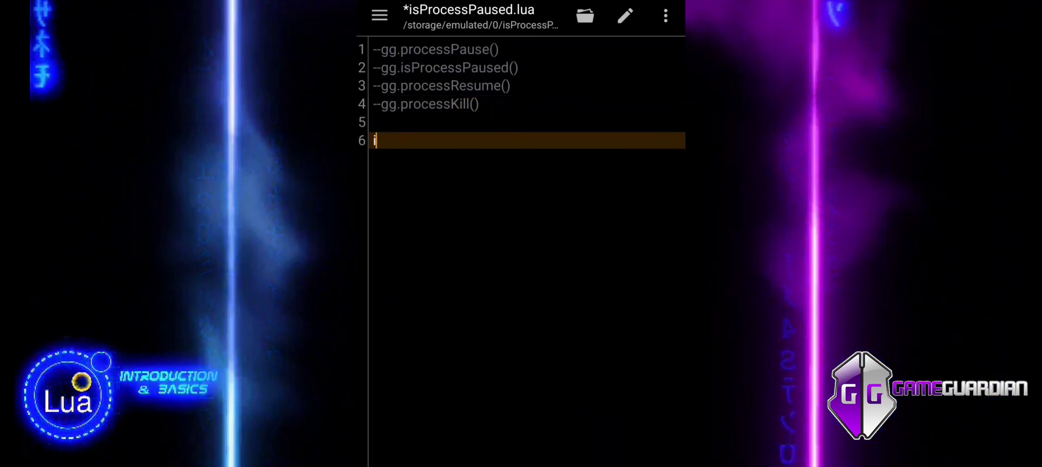
# - Write the condition line 'if not gg.isProcessPaused() then'
pyautogui.write('f not')
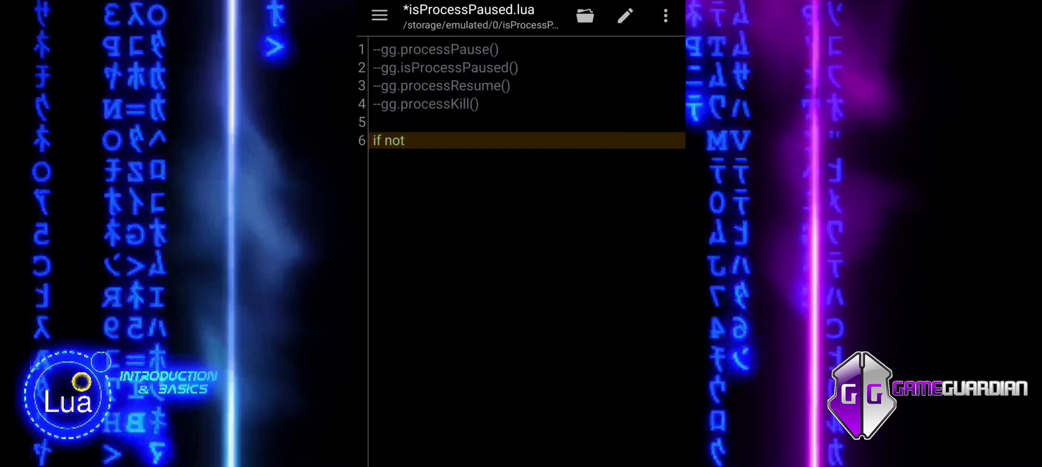
pyautogui.write('gg.')
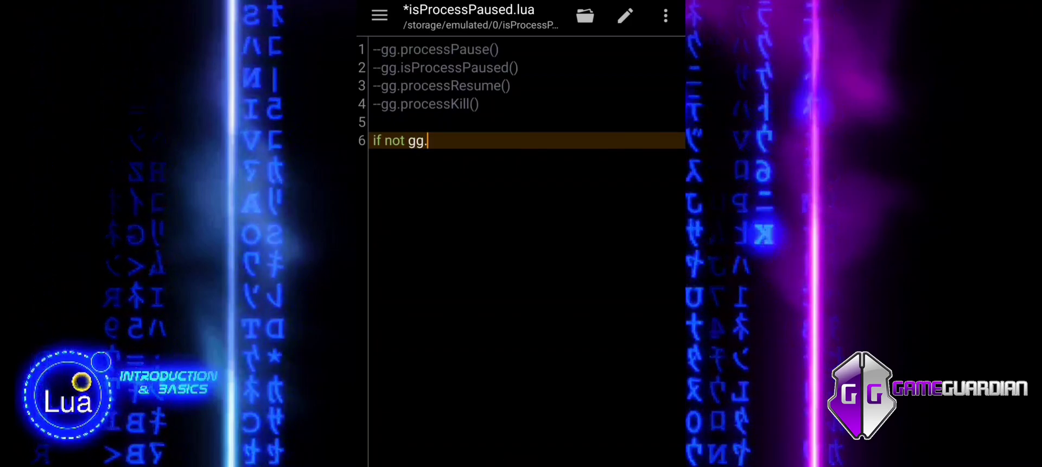
pyautogui.write('isPro')
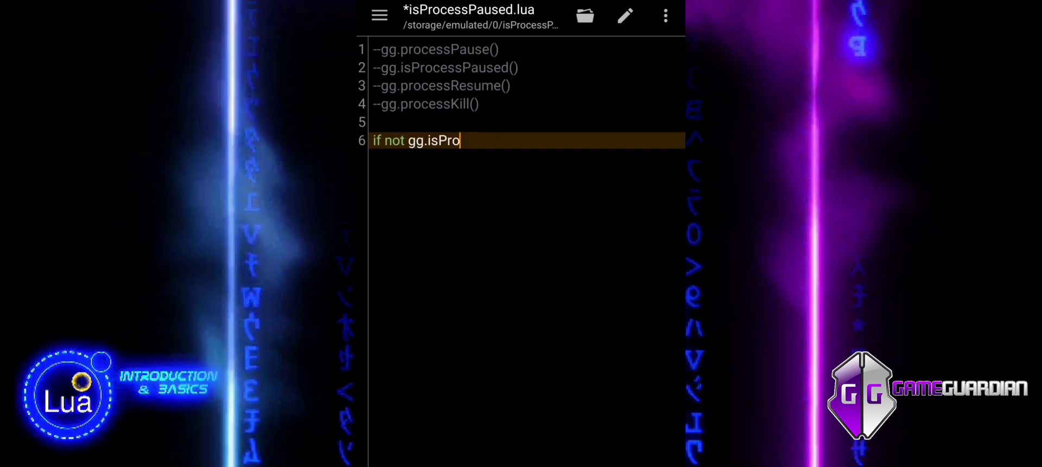
pyautogui.write('cess')
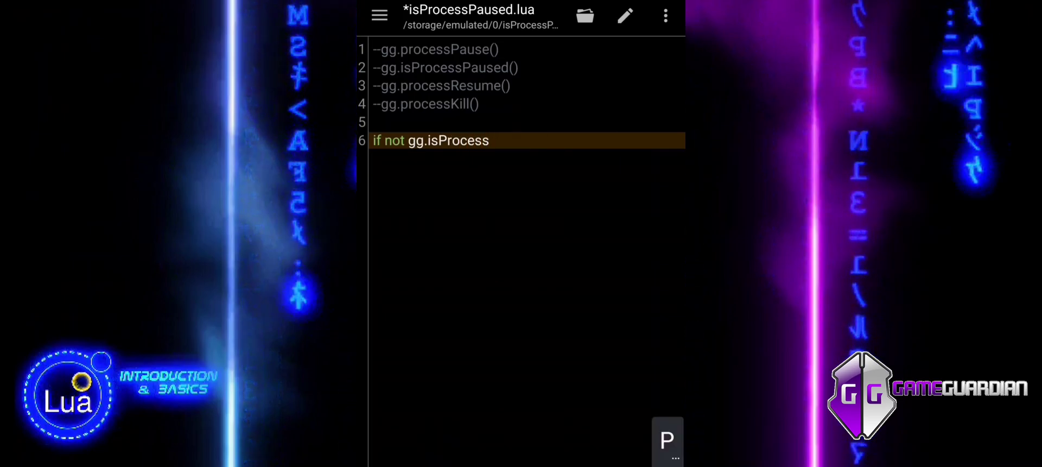
pyautogui.write('Paused(')
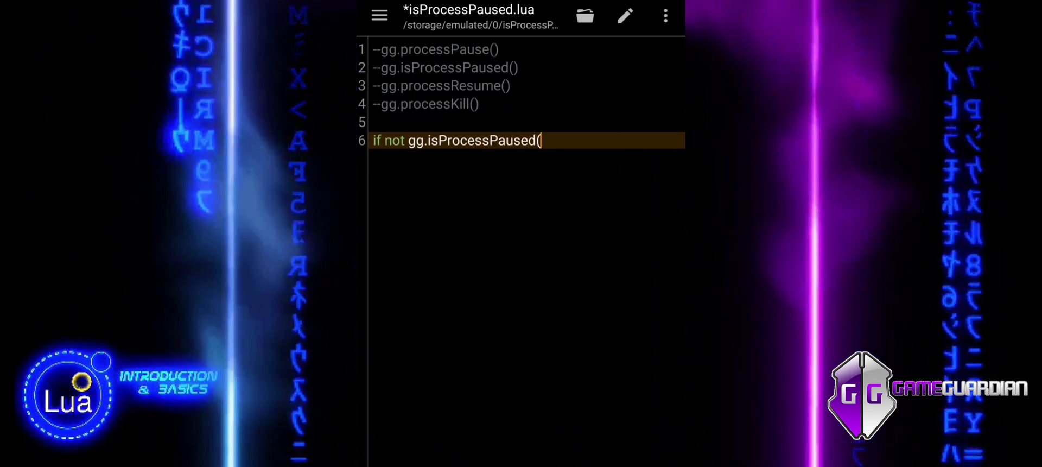
pyautogui.write(')')
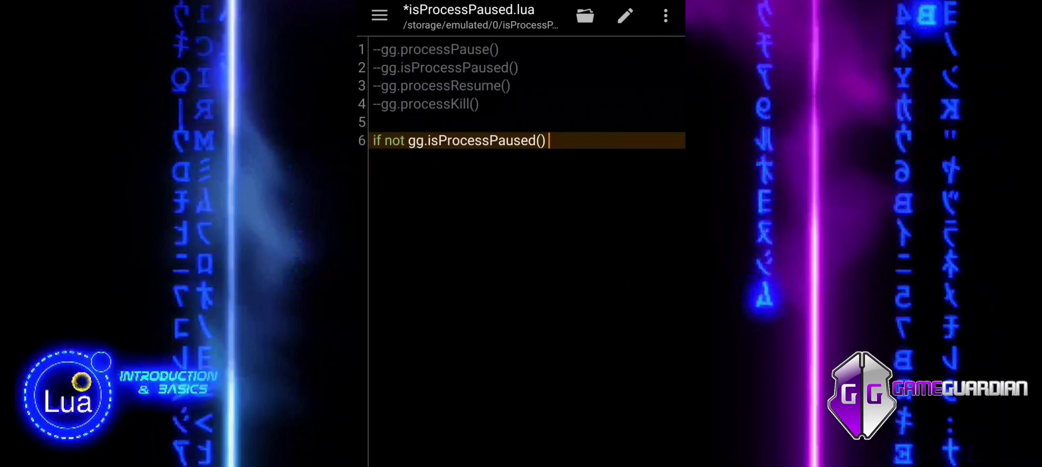
pyautogui.write('t')
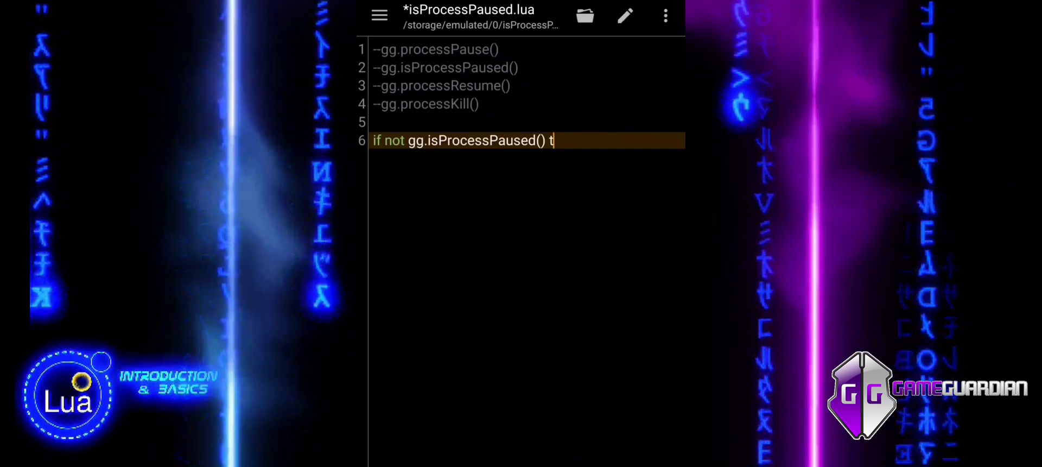
pyautogui.write('hen')
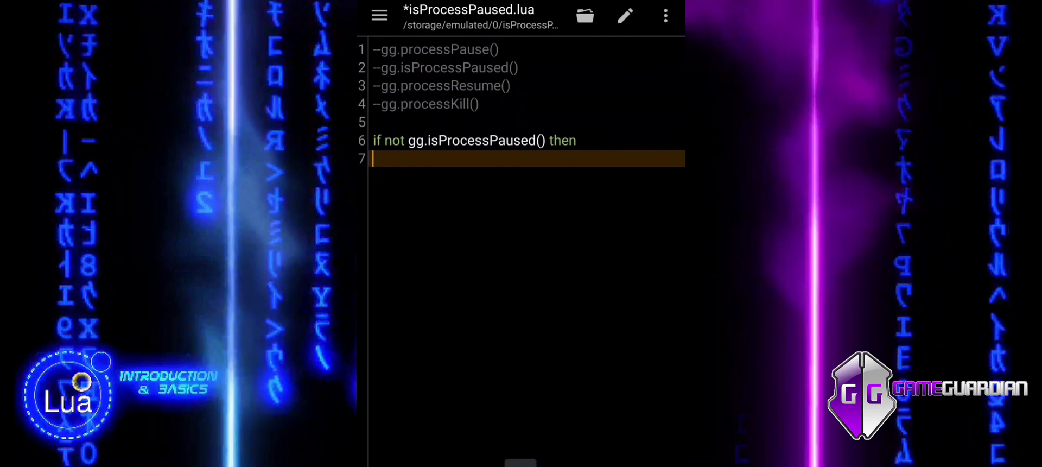
# - Call gg.processPause() inside the if block and move to a new line
pyautogui.write('gg.')
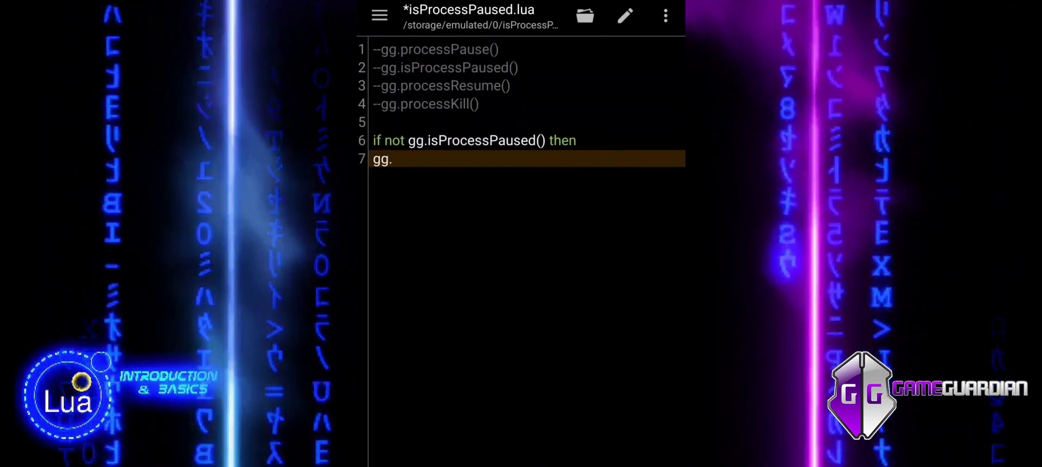
pyautogui.write('pro')
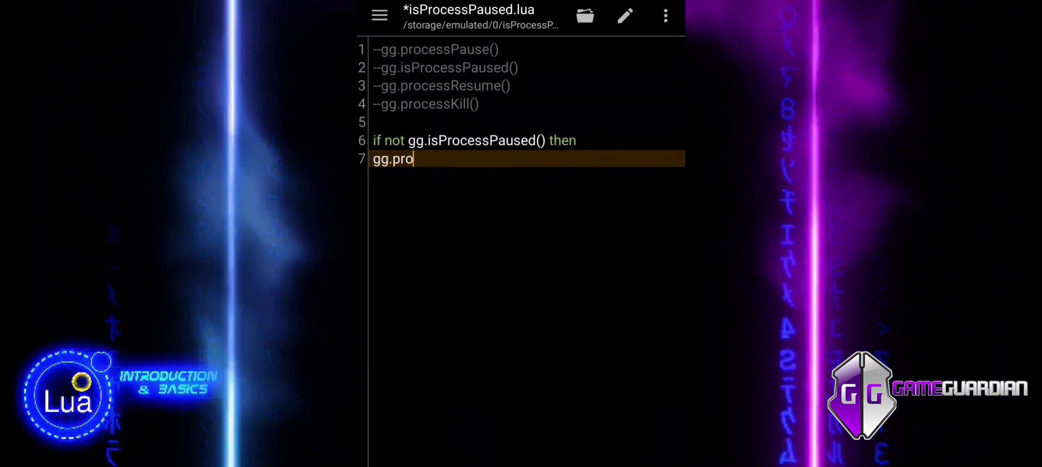
pyautogui.write('cessP')
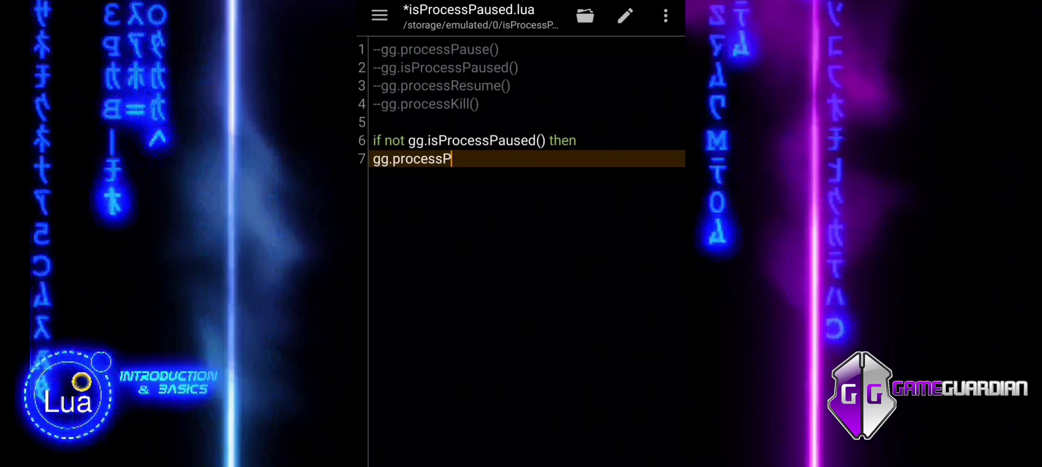
pyautogui.write('ause(')
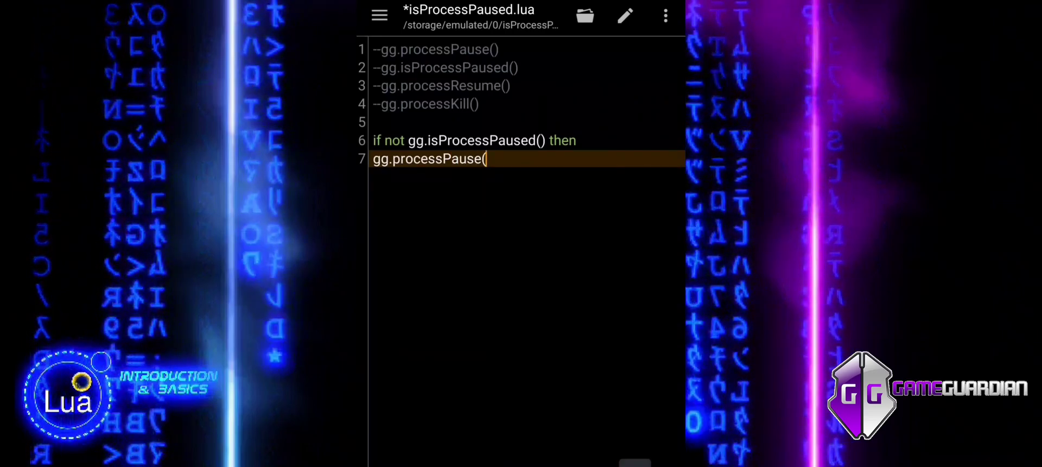
pyautogui.press('Enter')
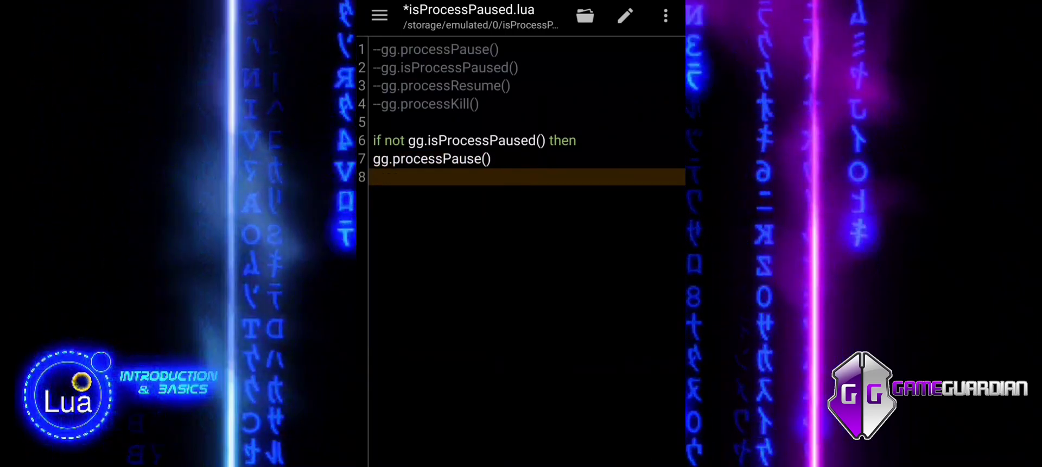
# - Add gg.alert("Process paused.\nStarting search.") after the pause call
pyautogui.write('gg.ale')
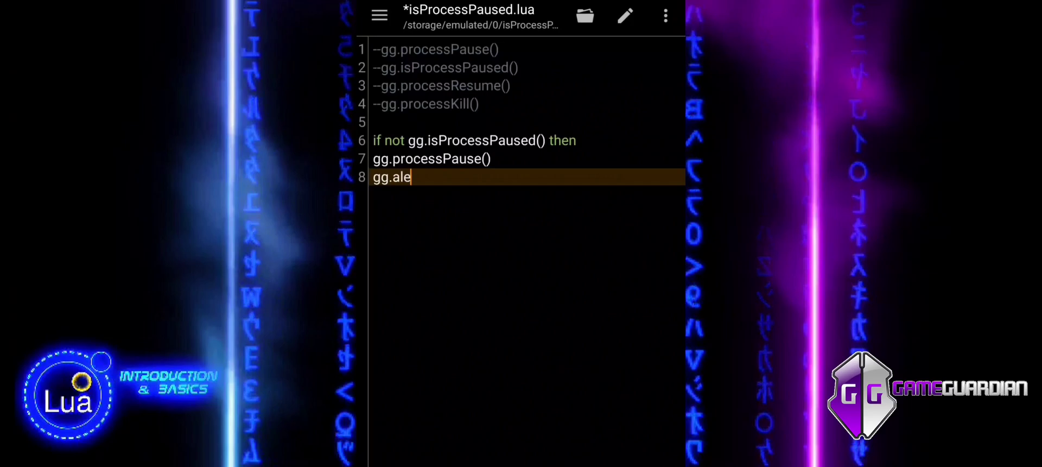
pyautogui.write('rt()')
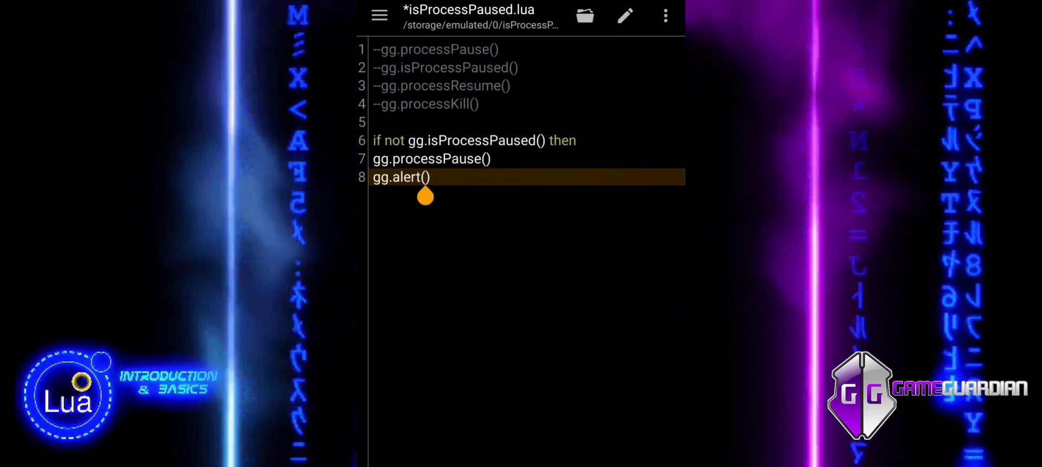
pyautogui.write('""')
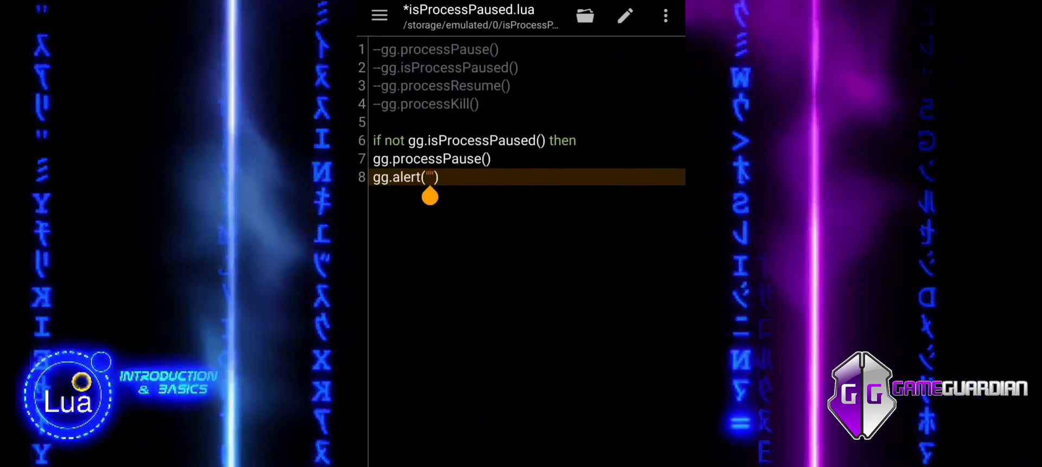
pyautogui.write('Process')
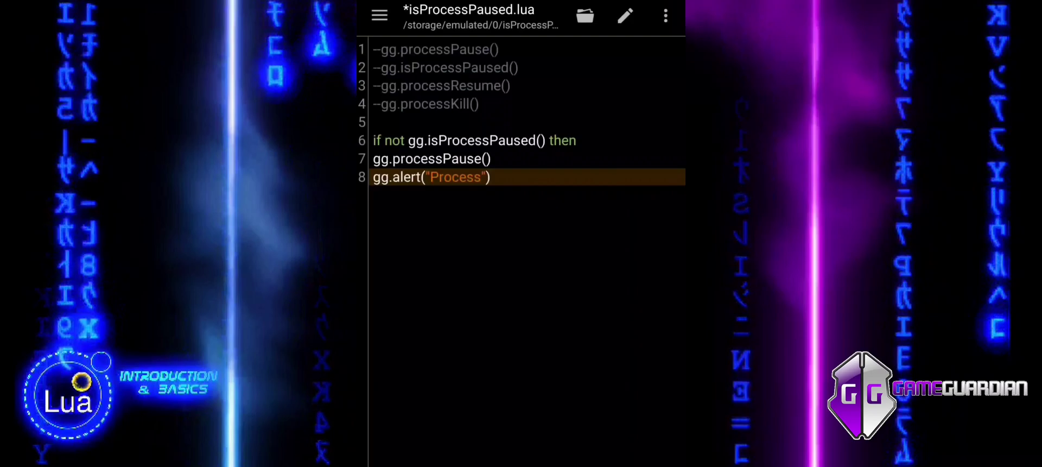
pyautogui.write('paused.')
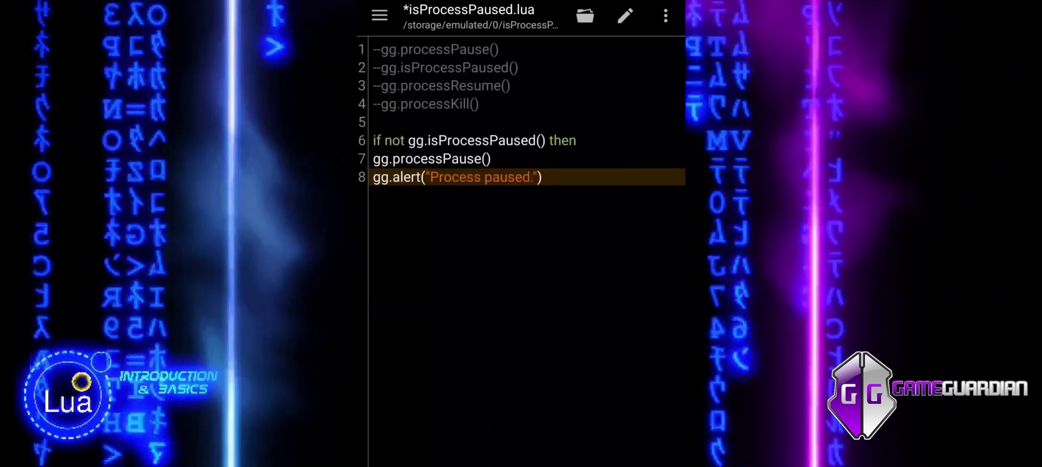
pyautogui.write('\\nStarting search.')
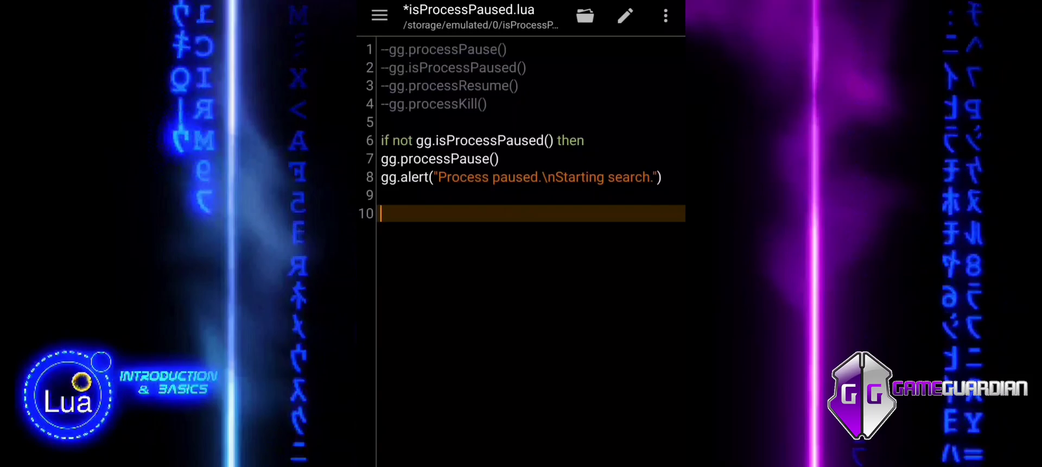
# - Add an else branch alerting "The process is already paused.\nStarting search." and close the block with end
pyautogui.press('Return')
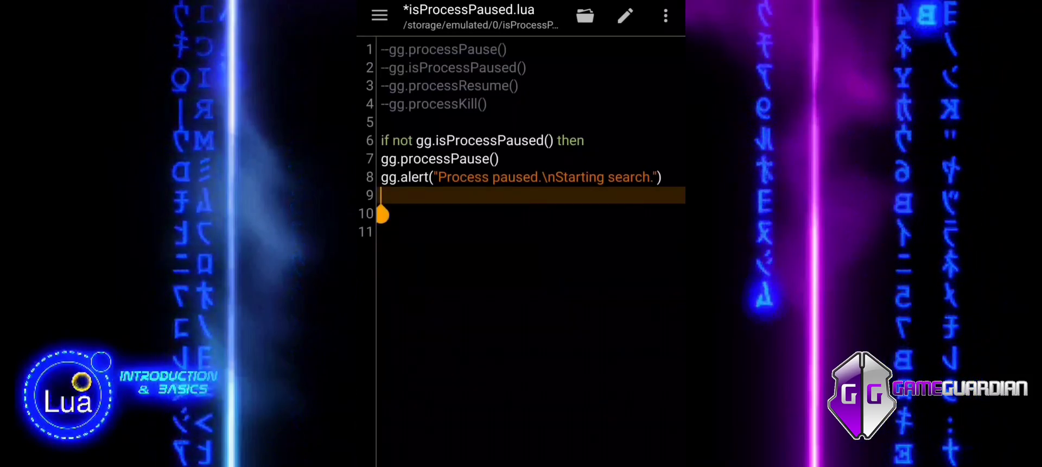
pyautogui.write('else')
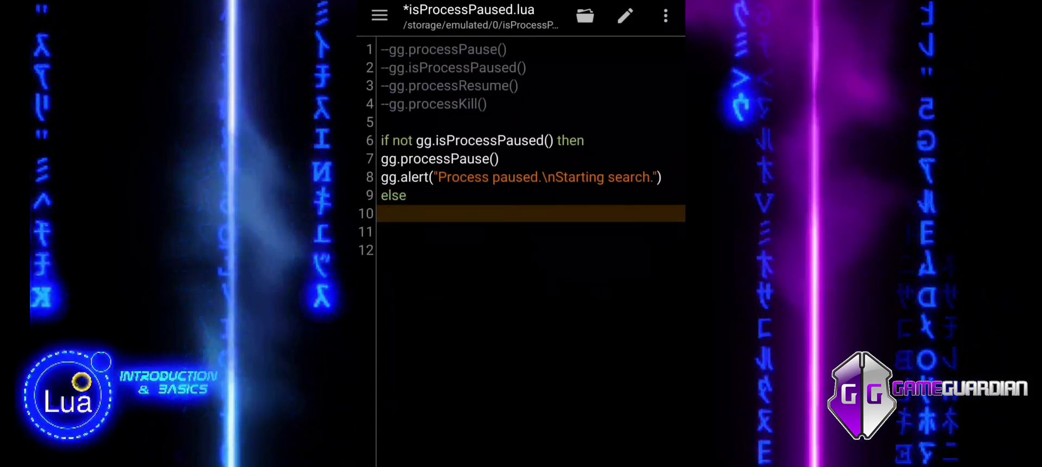
pyautogui.write('gg.a')
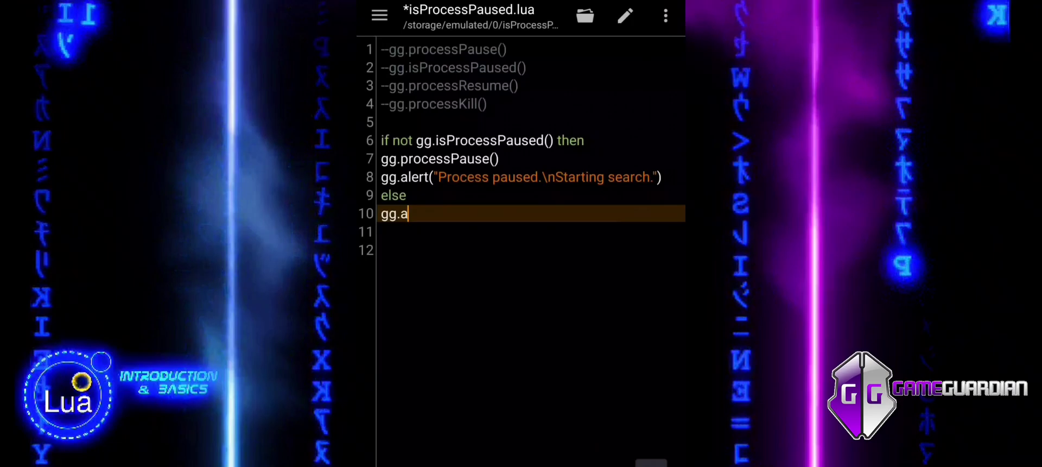
pyautogui.write('lert()')
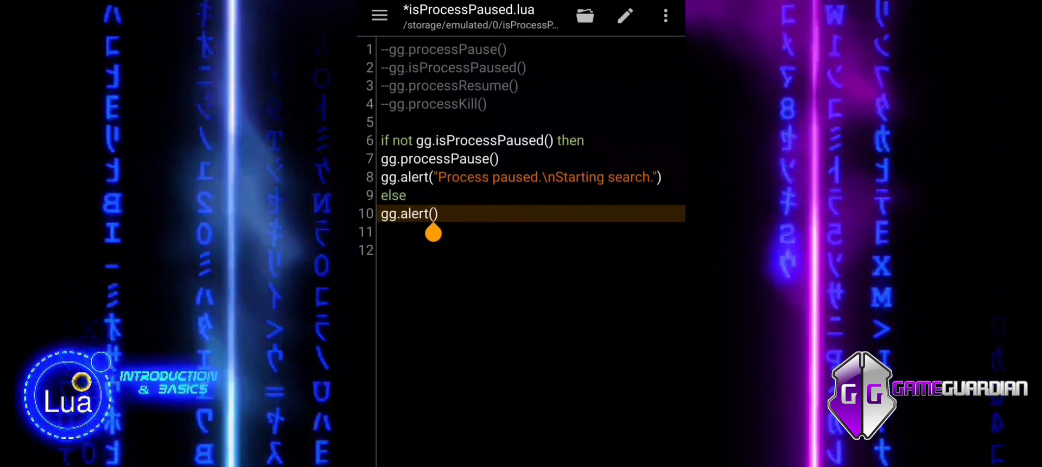
pyautogui.write('""')
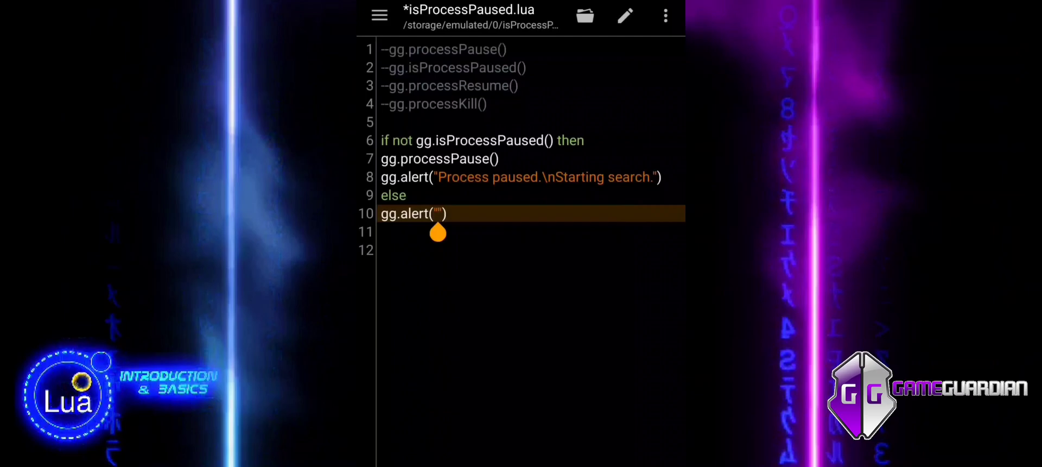
pyautogui.write('The')
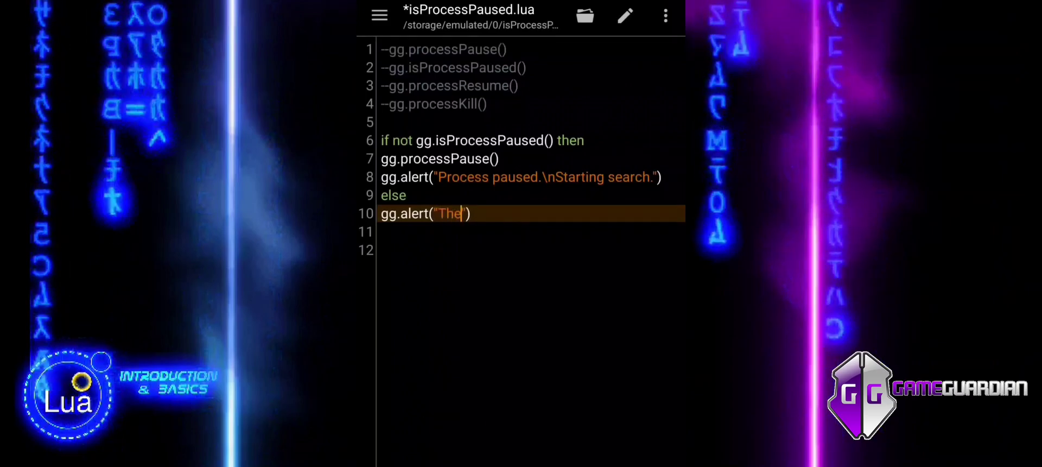
pyautogui.write('process')
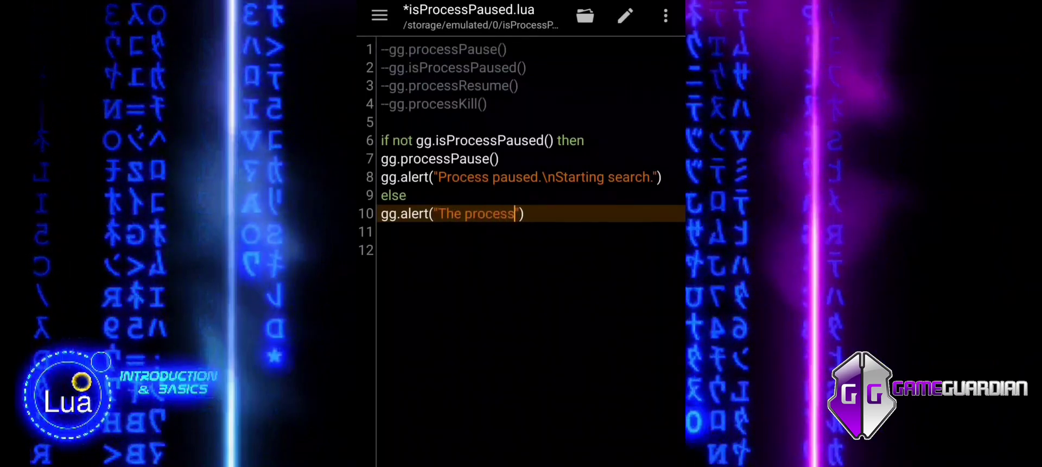
pyautogui.write('is alr')
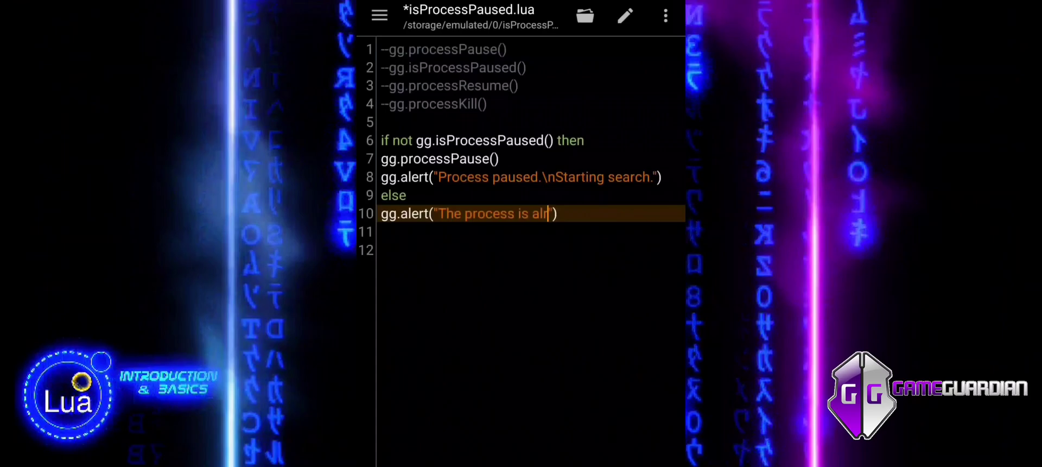
pyautogui.write('eady')
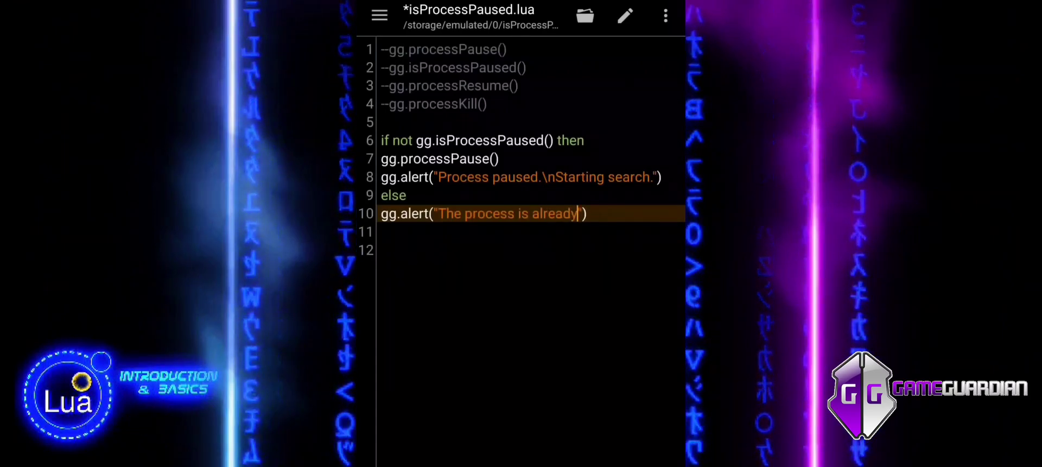
pyautogui.write('paused')
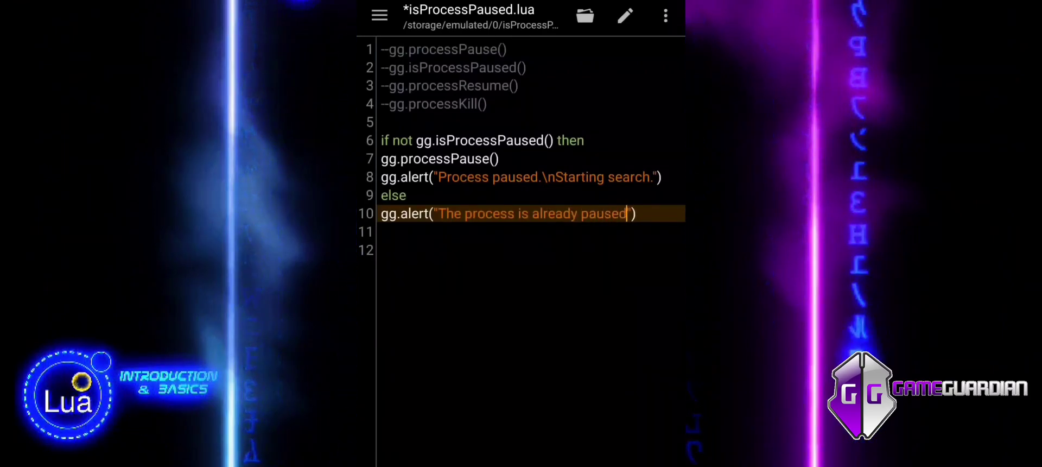
pyautogui.write('.')
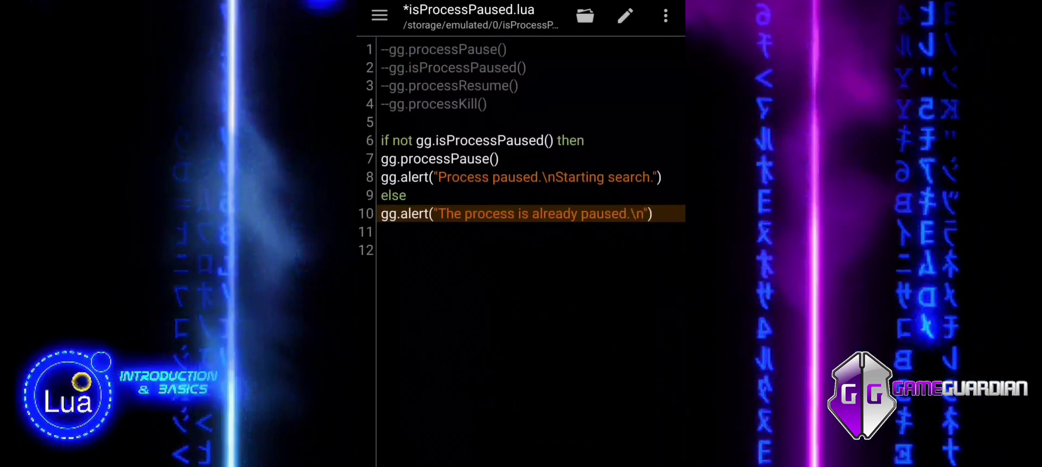
pyautogui.write('\\nStartin')
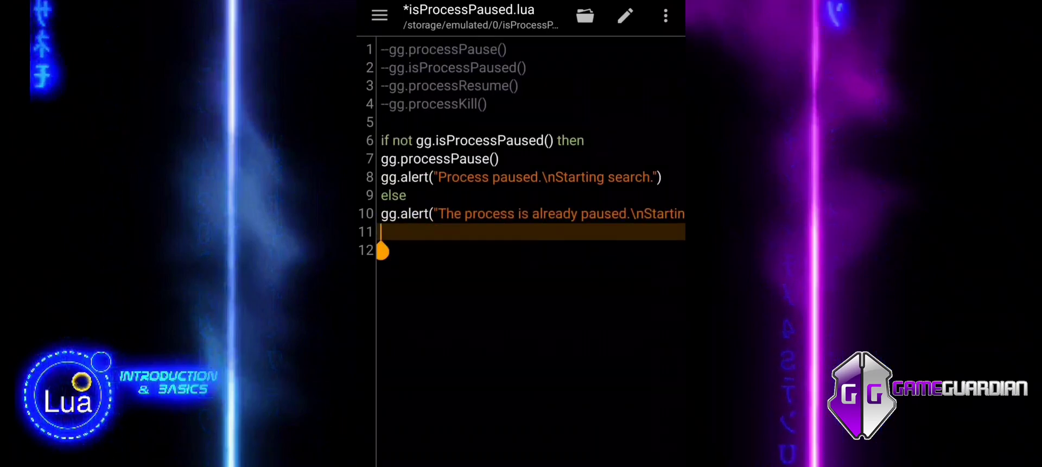
pyautogui.write('end')
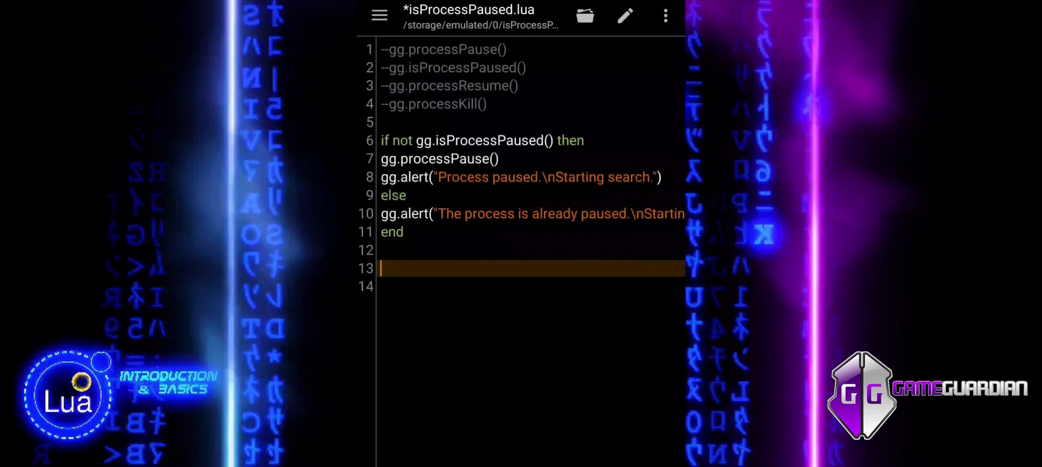
# - Write gg.searchNumber("1001", gg.TYPE_DWORD) after the if block
pyautogui.write('gg.se')
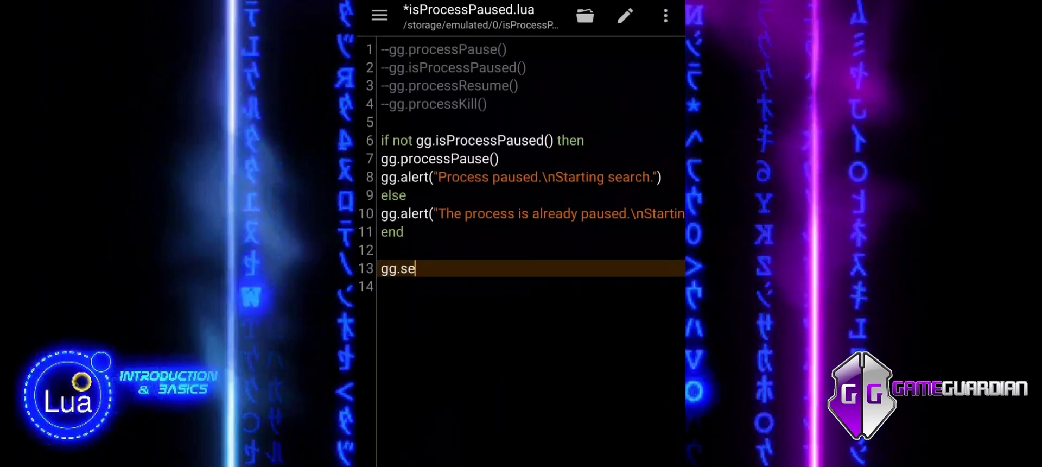
pyautogui.write('archN')
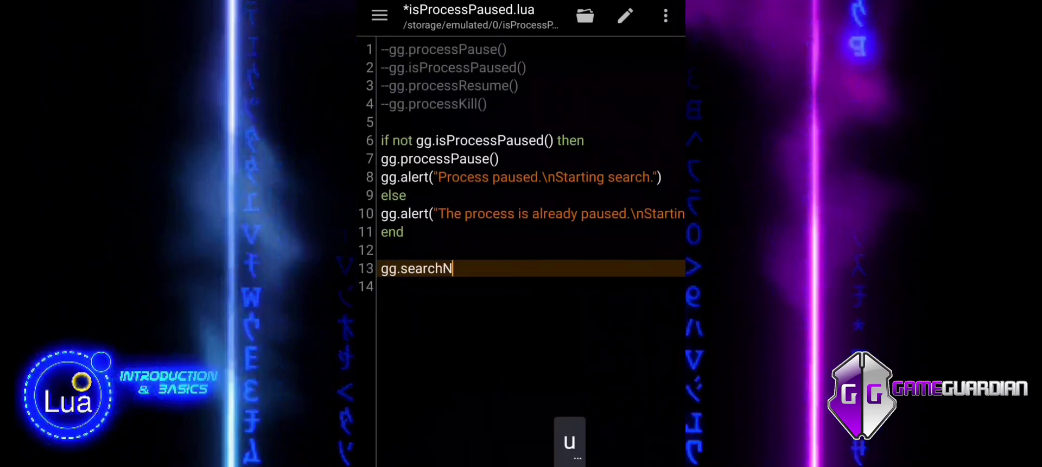
pyautogui.write('umber')
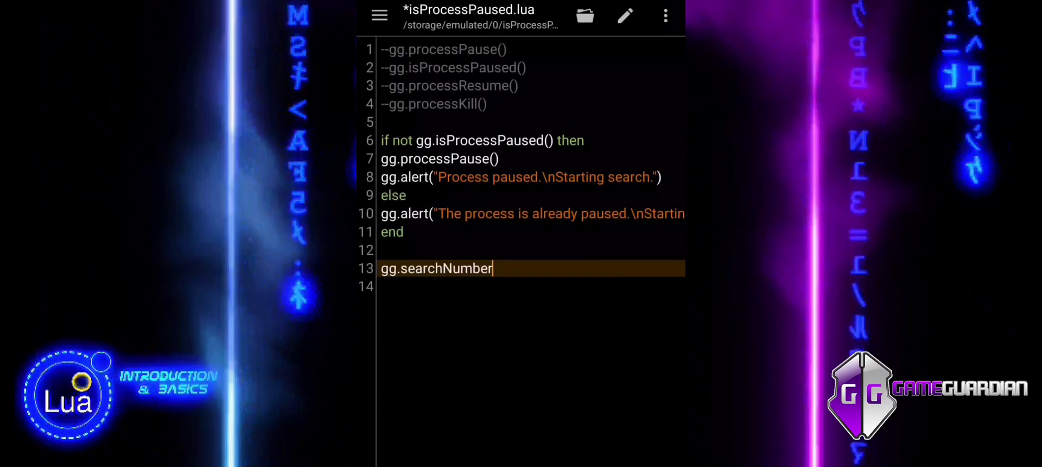
pyautogui.write('()')
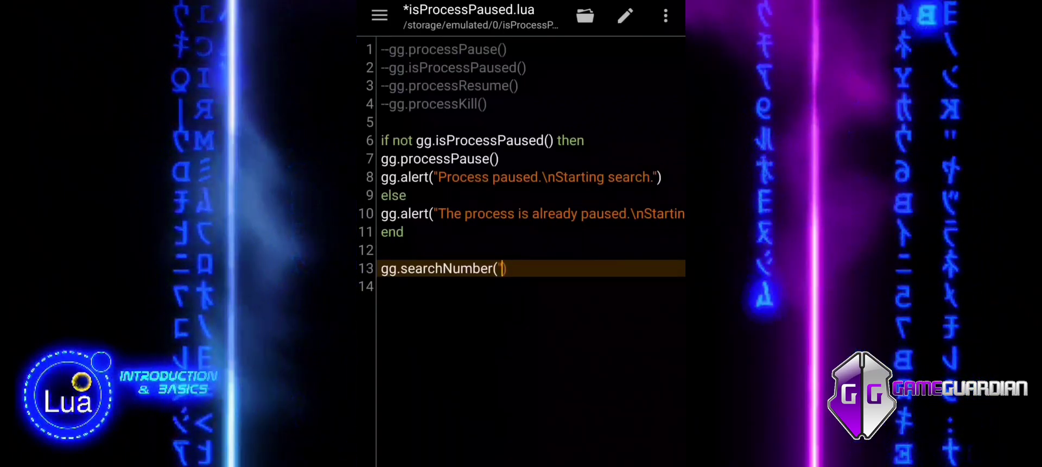
pyautogui.write('"100')
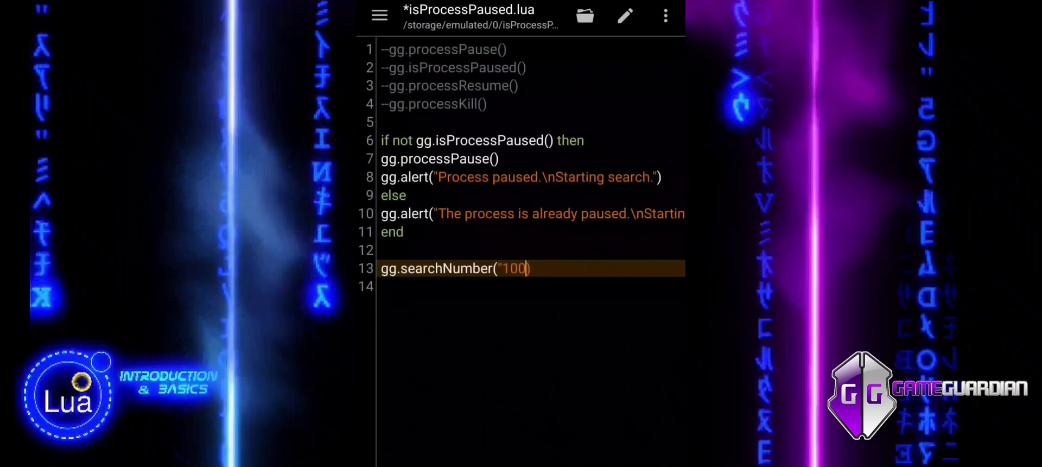
pyautogui.write('1')
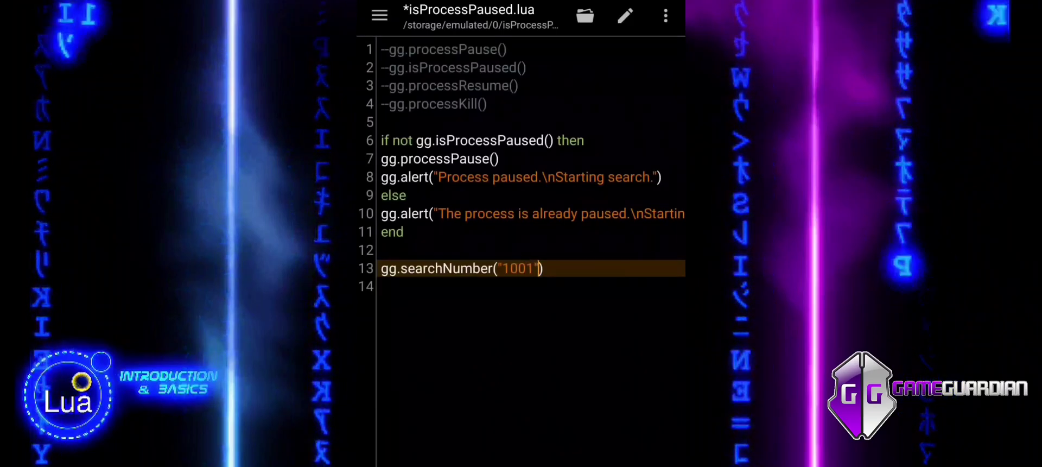
pyautogui.write(', gg')
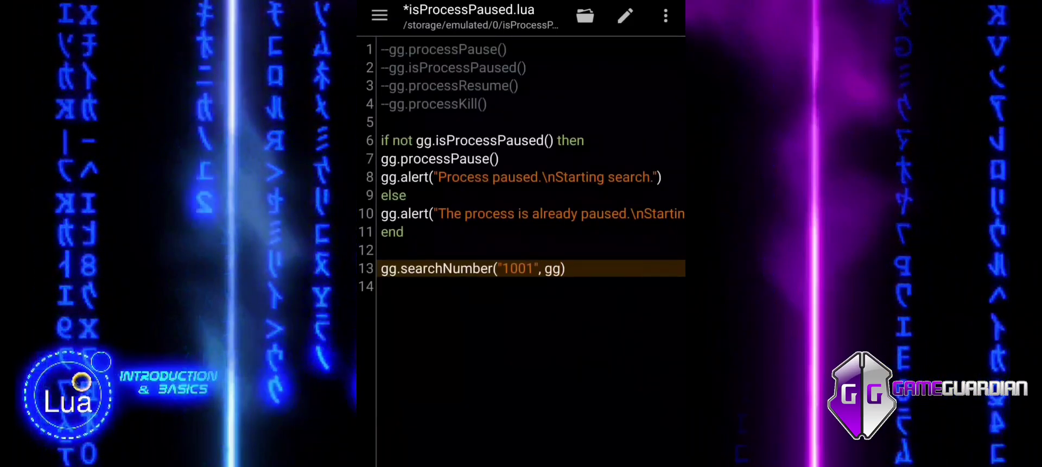
pyautogui.write('TY')
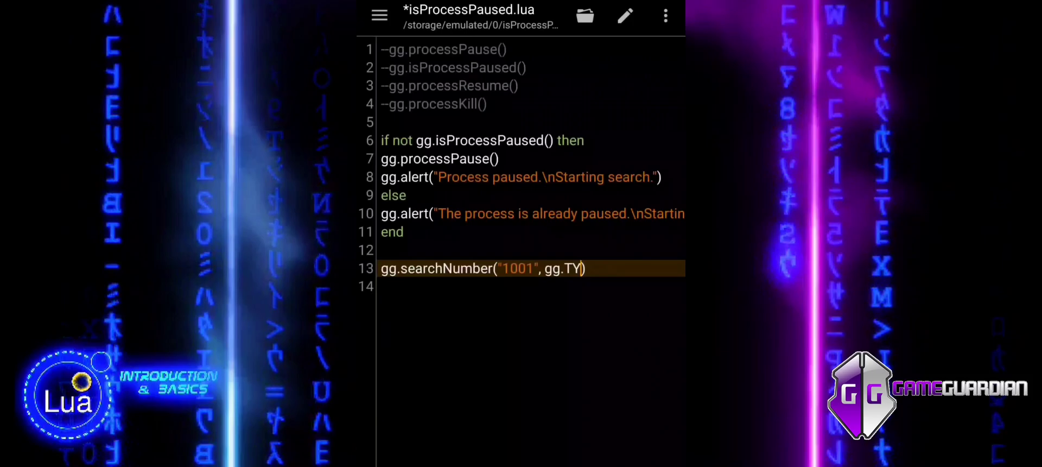
pyautogui.write('PE')
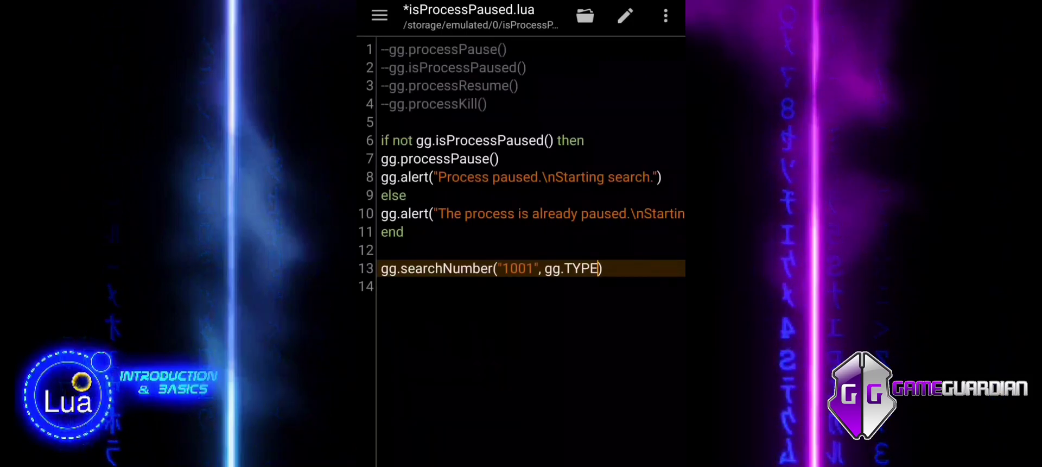
pyautogui.write('_DWORD')
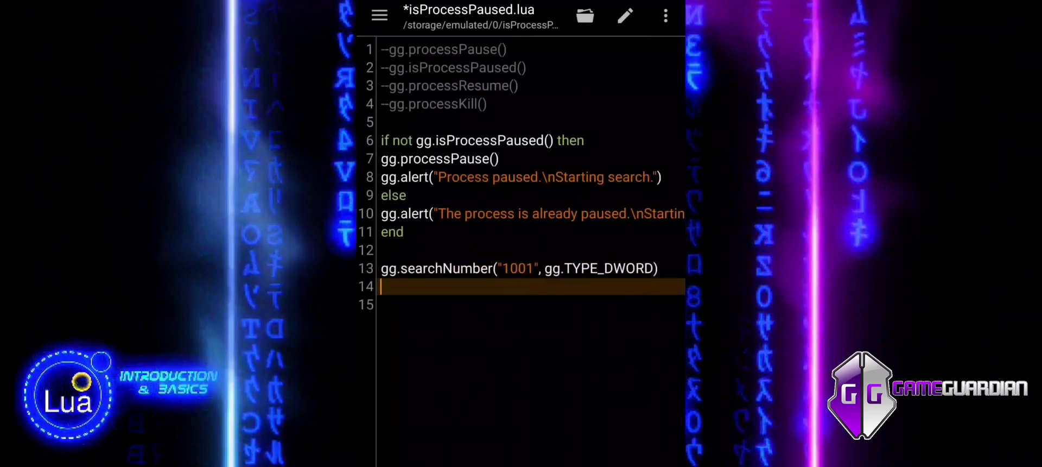
# - Store gg.getResultsCount() in a local variable named results
pyautogui.write('local')
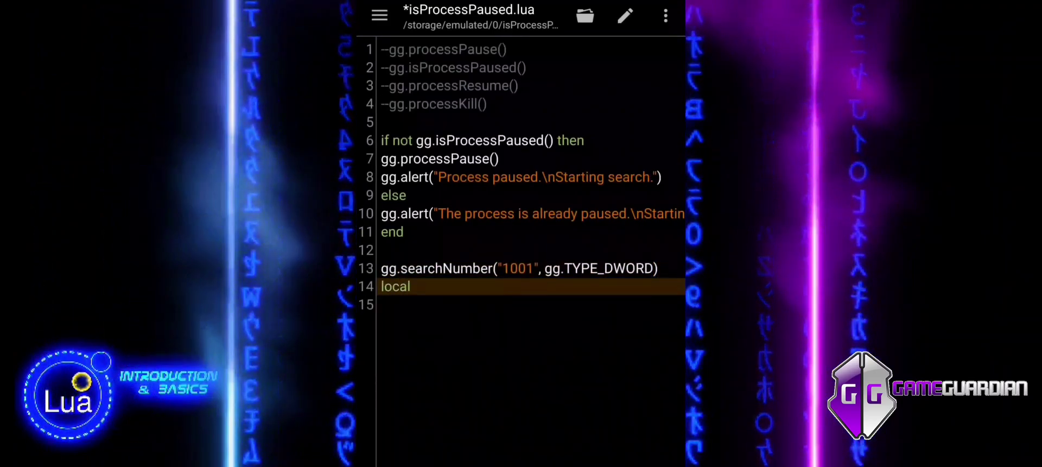
pyautogui.write('resy')
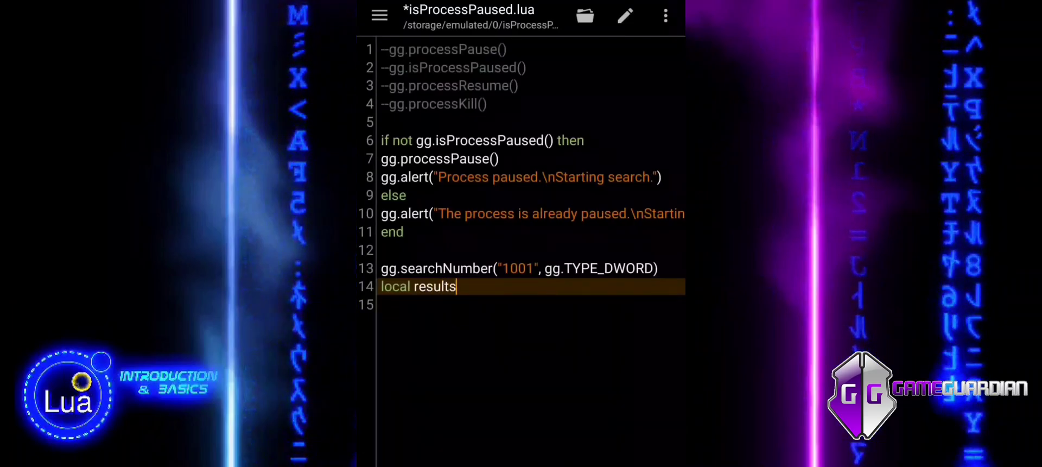
pyautogui.write('=')
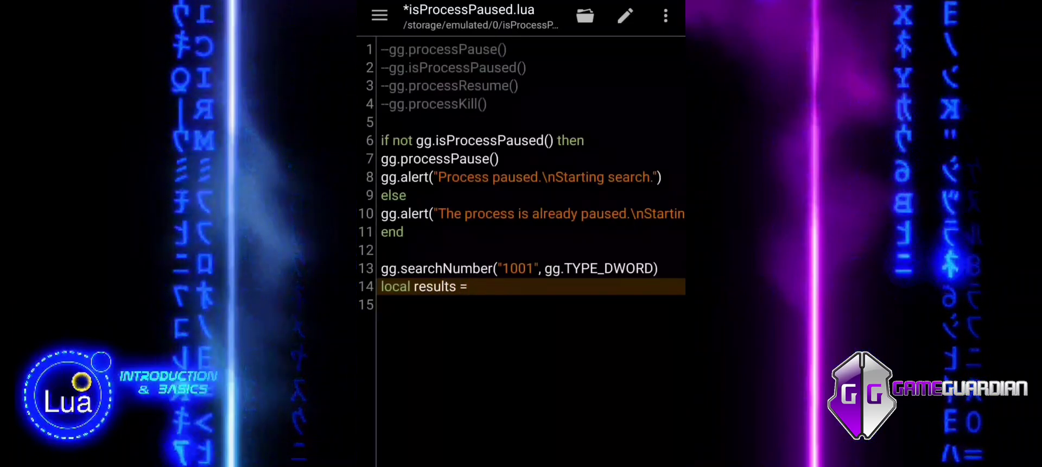
pyautogui.write('gg')
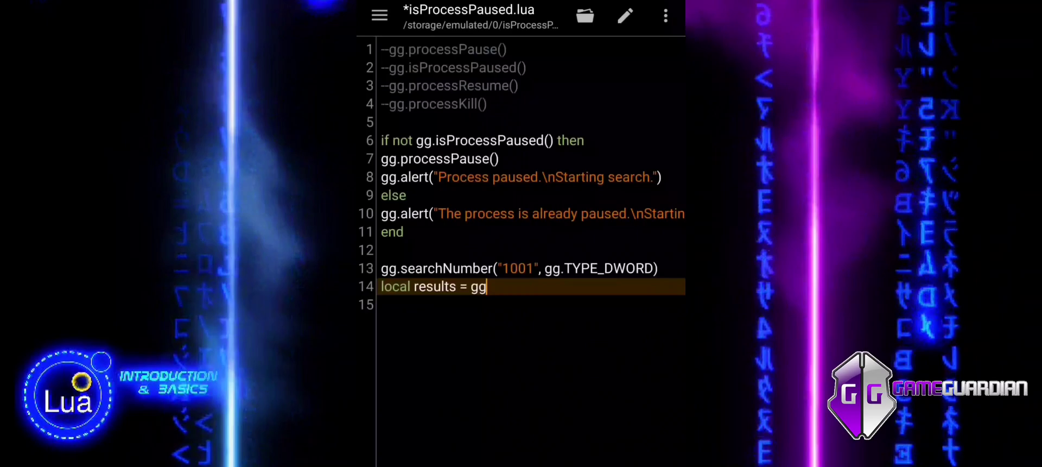
pyautogui.write('.ge')
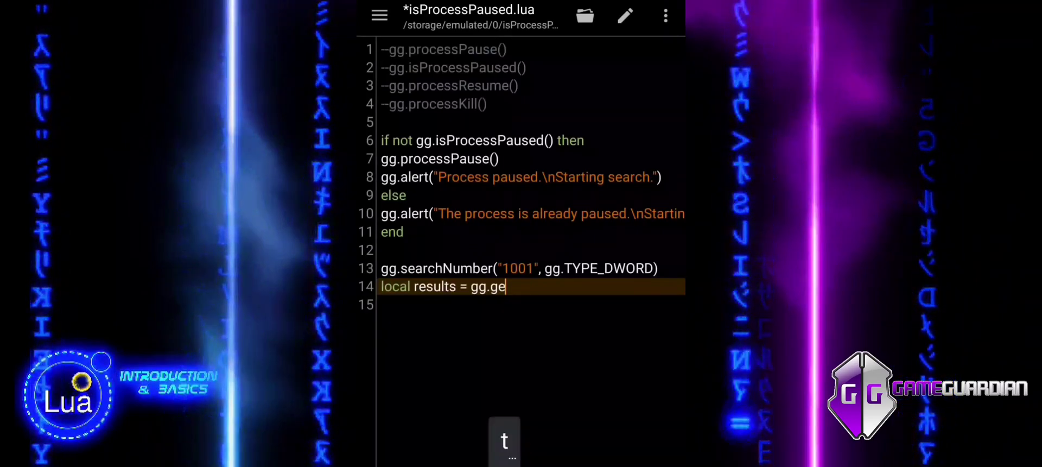
pyautogui.write('tResult')
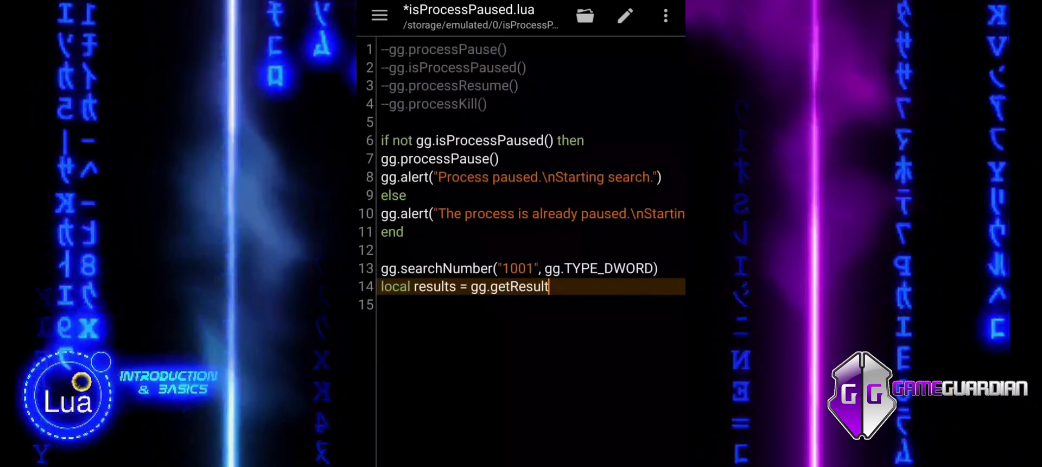
pyautogui.write('s')
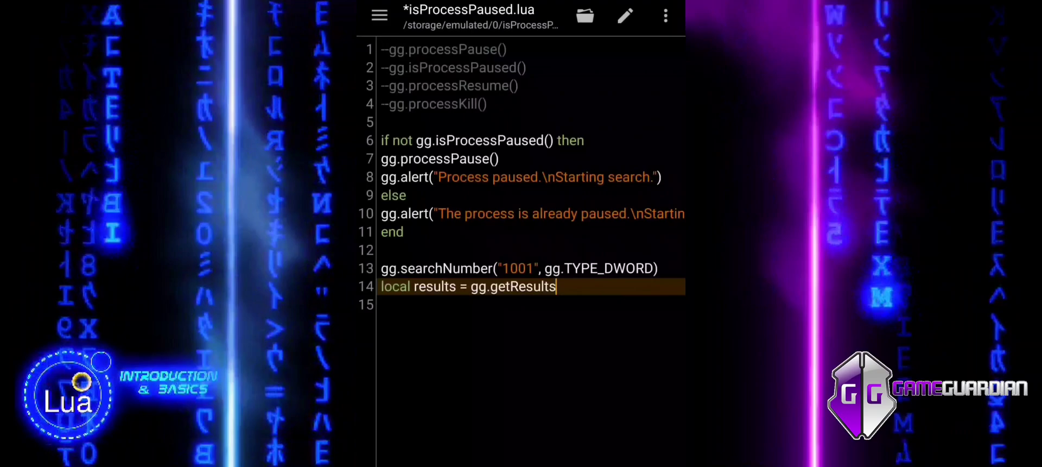
pyautogui.write('Count')
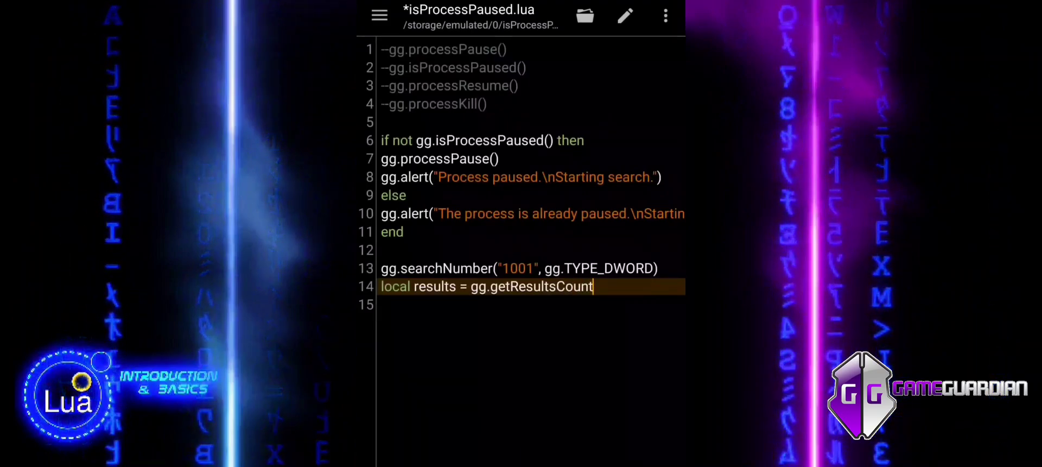
pyautogui.write('()')
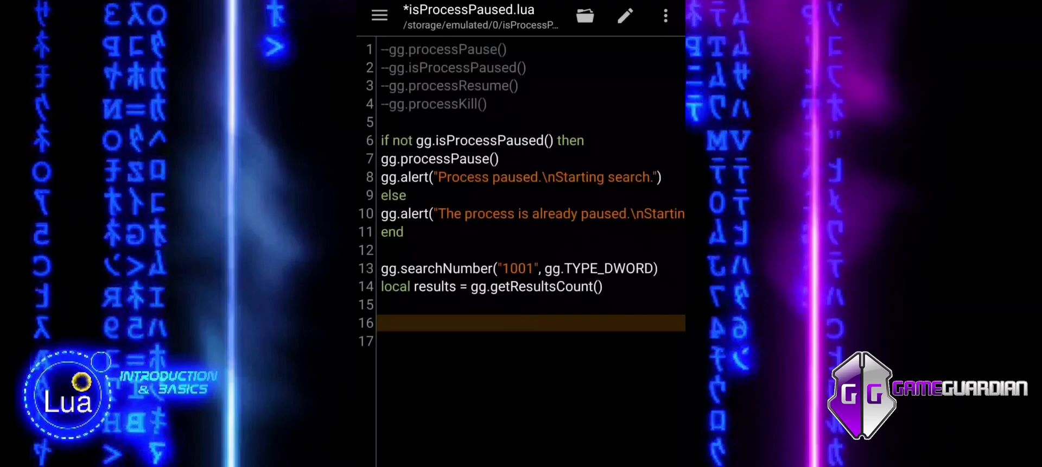
# - Add gg.alert("Search completed.\nResults found: " .. results) to report the count
pyautogui.write('gg.ale')
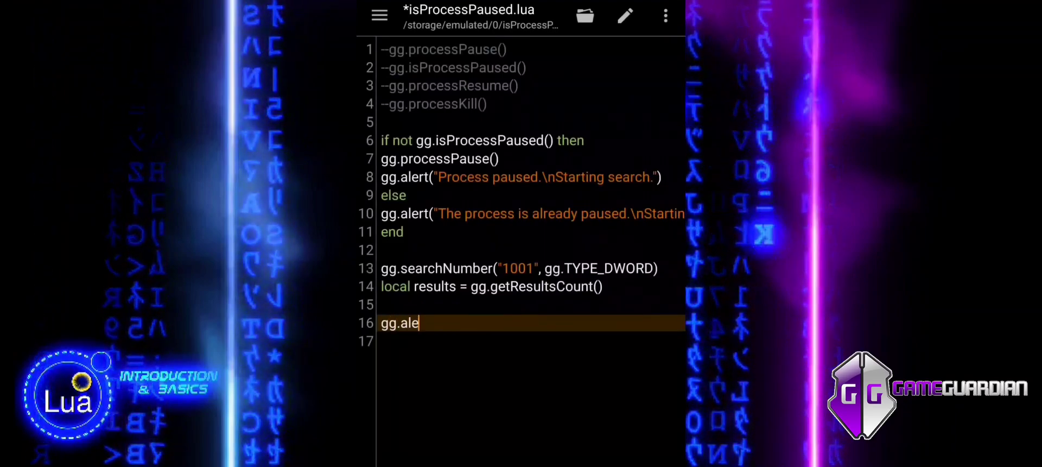
pyautogui.write('rt()')
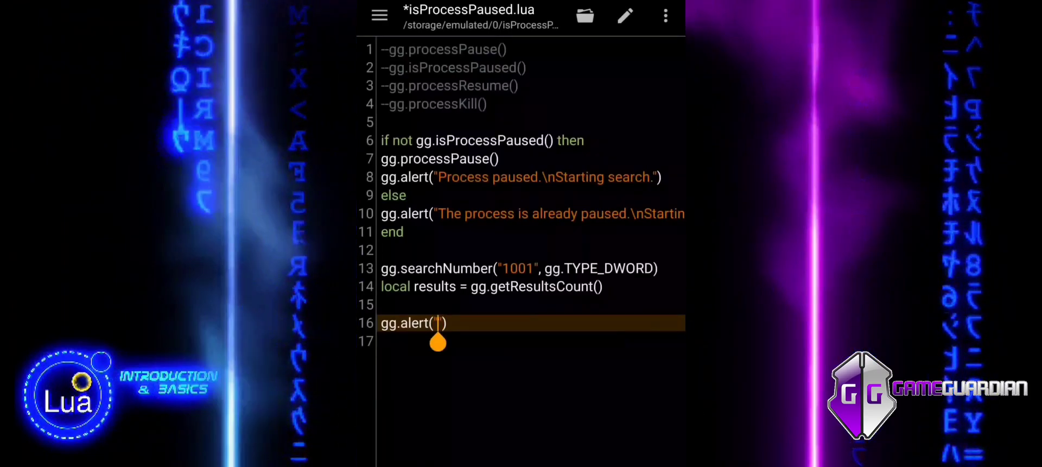
pyautogui.write('S')
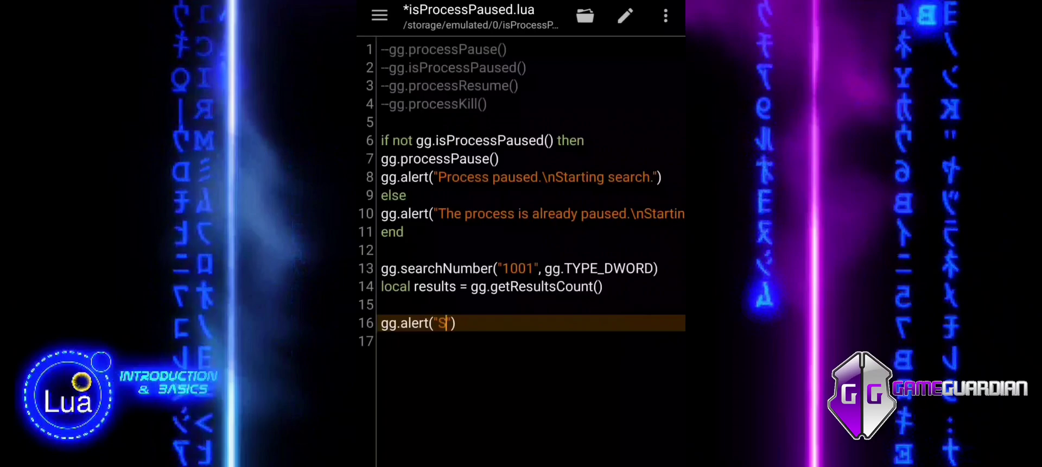
pyautogui.write('earch')
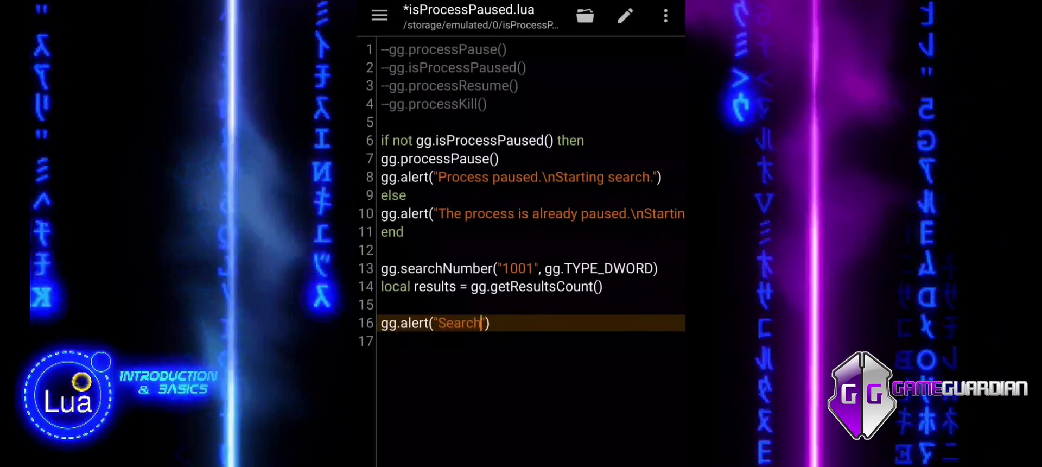
pyautogui.write('complet')
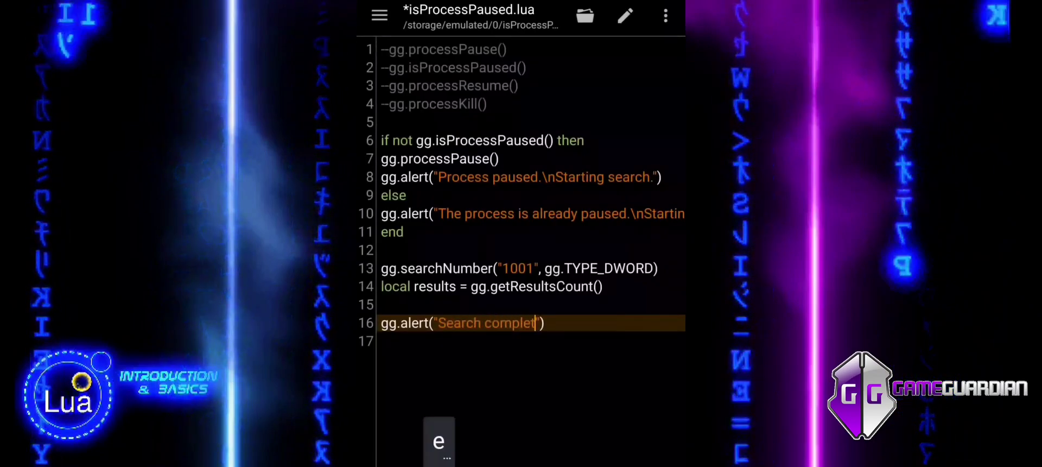
pyautogui.write('ed.')
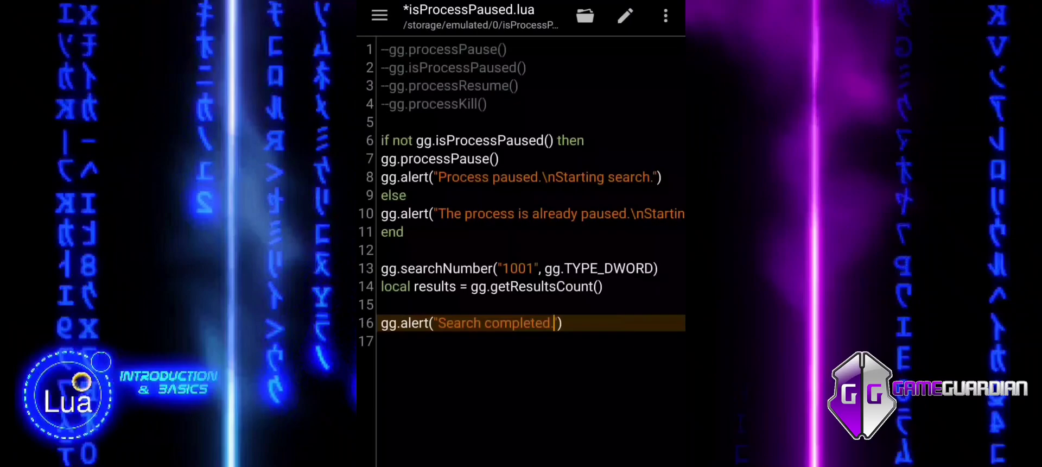
pyautogui.write('\\n')
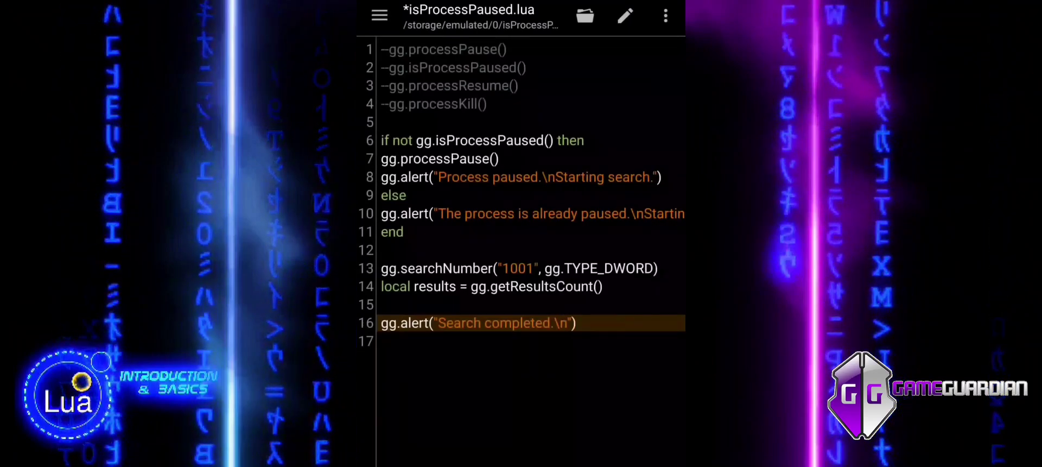
pyautogui.write('Results')
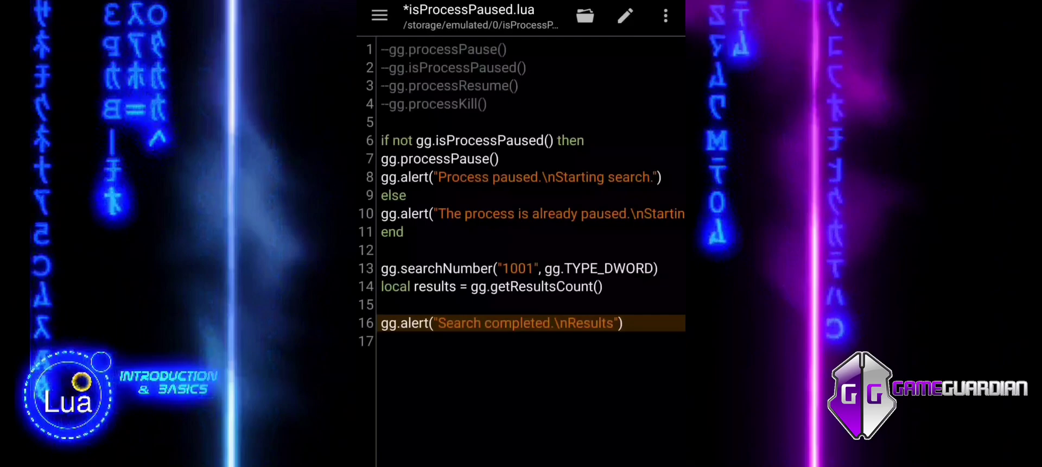
pyautogui.write('found')
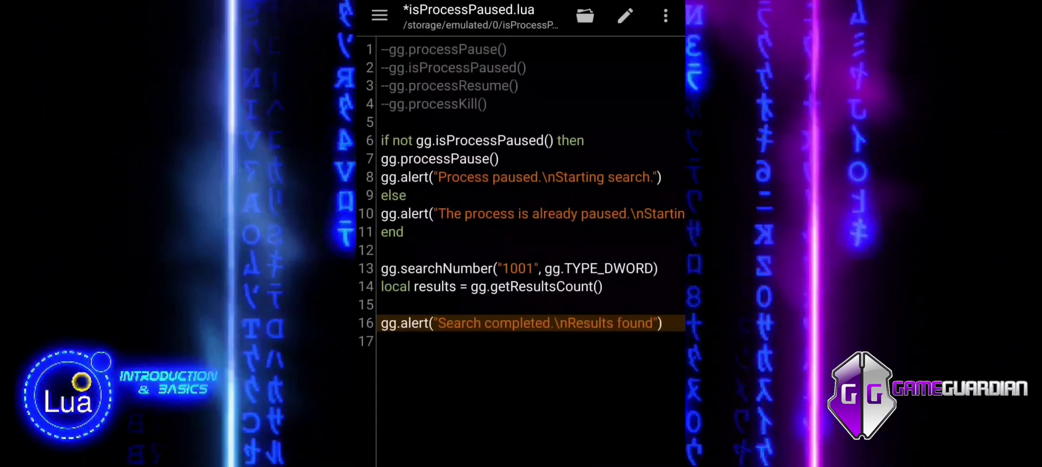
pyautogui.write(':')
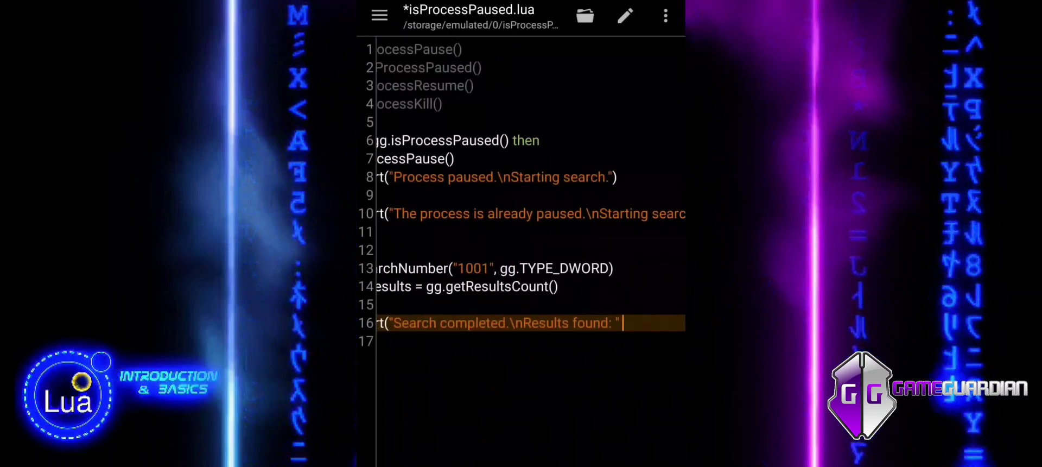
pyautogui.write('..r')
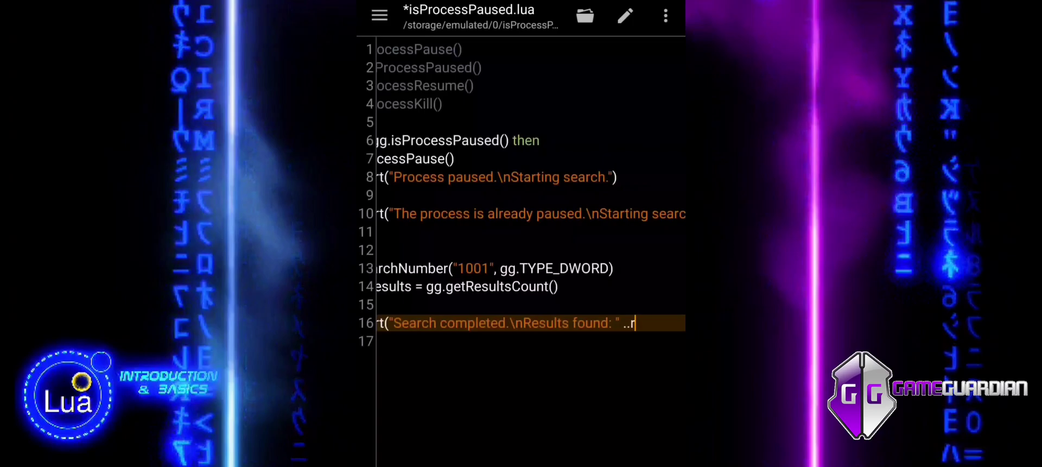
pyautogui.write('esults')
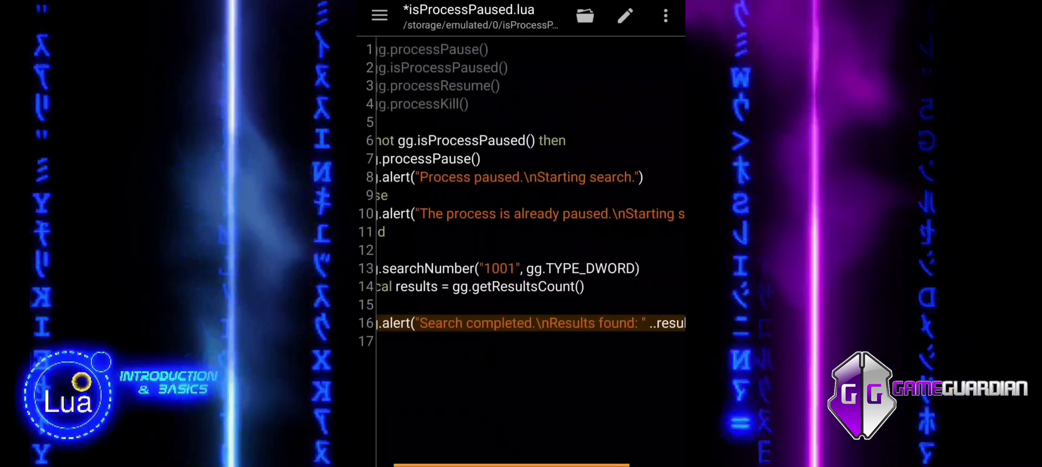
pyautogui.hscroll(3)
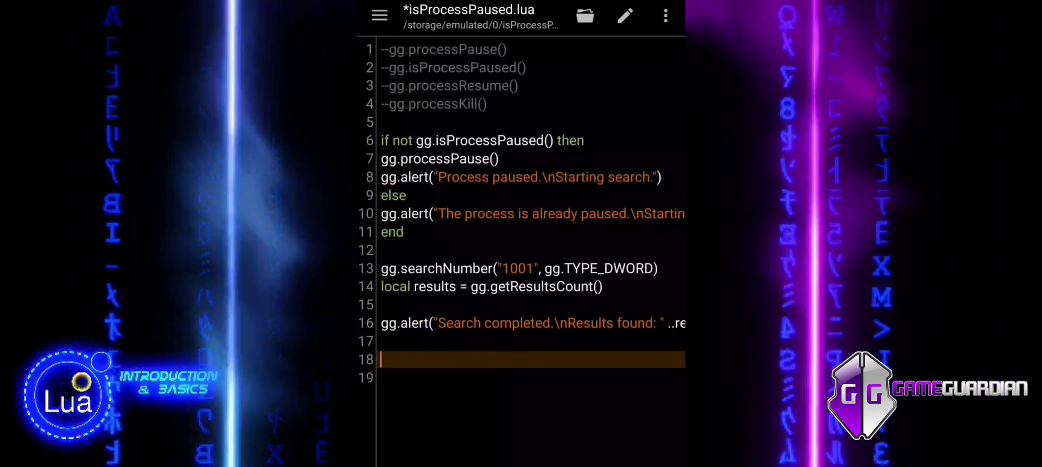
# - Call gg.processResume() after the search
pyautogui.write('gg.pr')
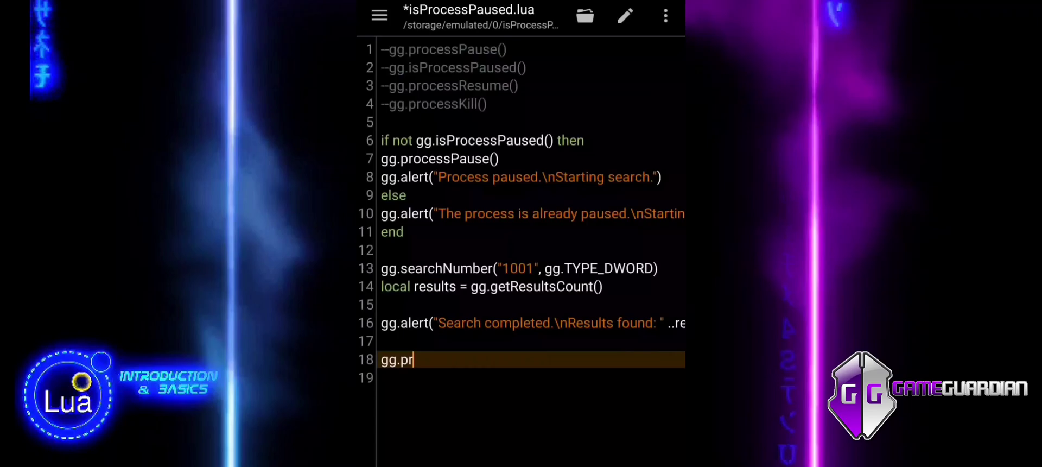
pyautogui.write('ocess')
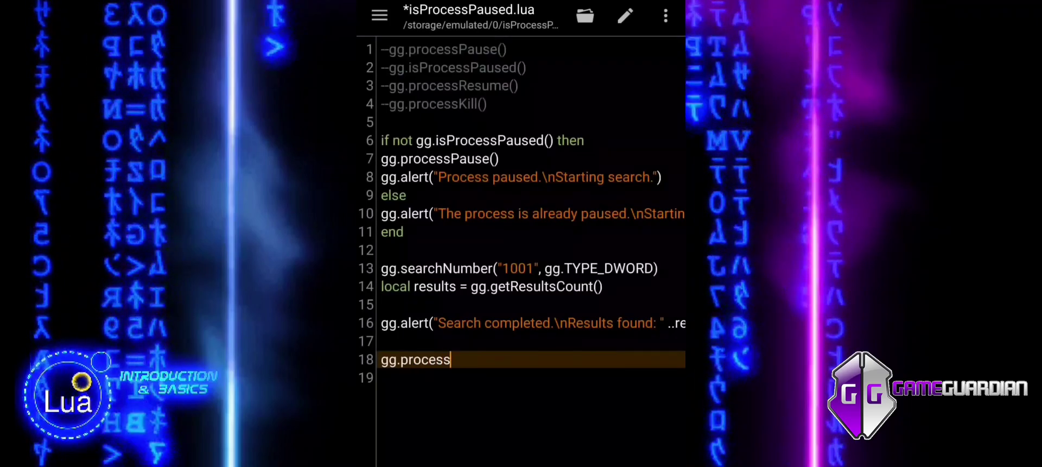
pyautogui.write('Resume')
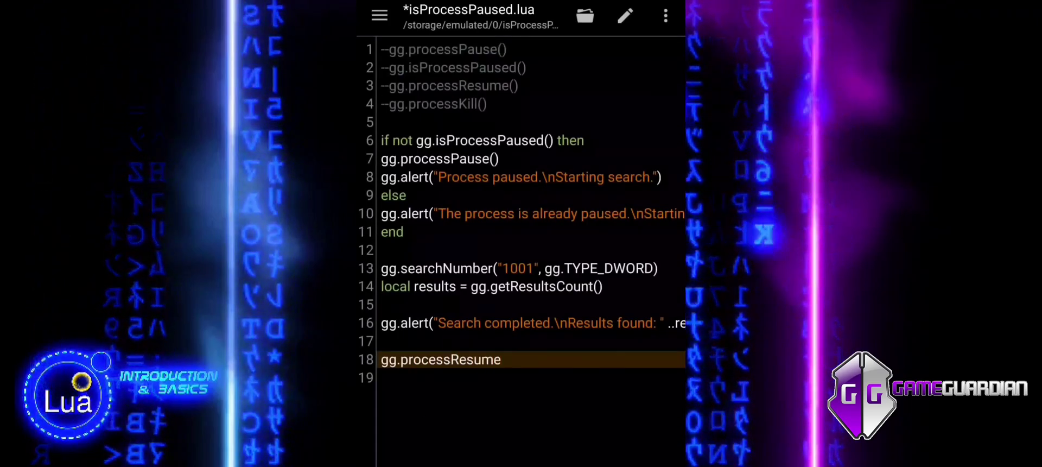
pyautogui.write('()')
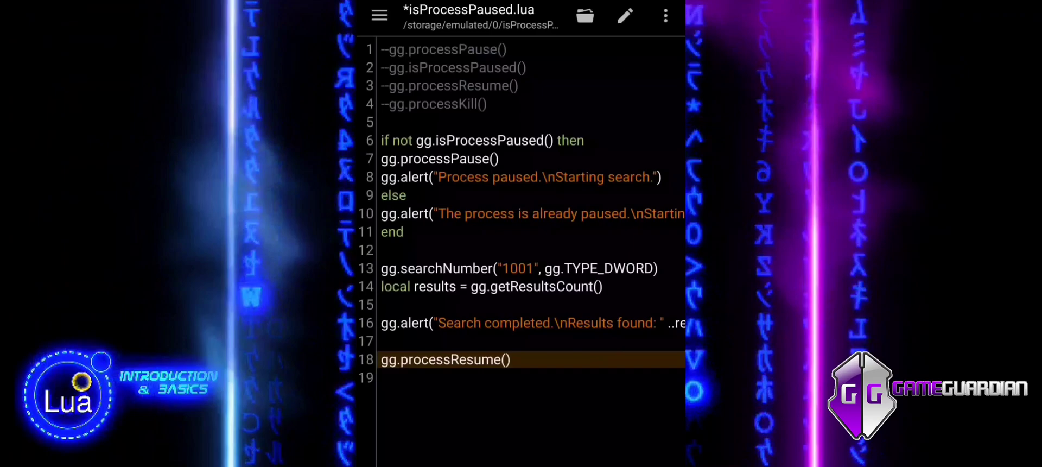
# - Alert "Process resumed." and begin an 'if res' condition on line 21
pyautogui.write('gg.a')
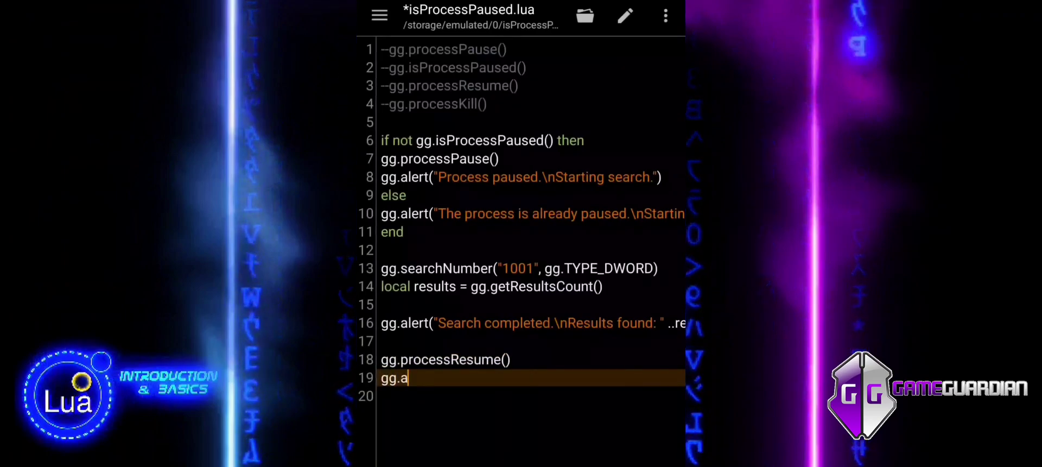
pyautogui.write('lert()')
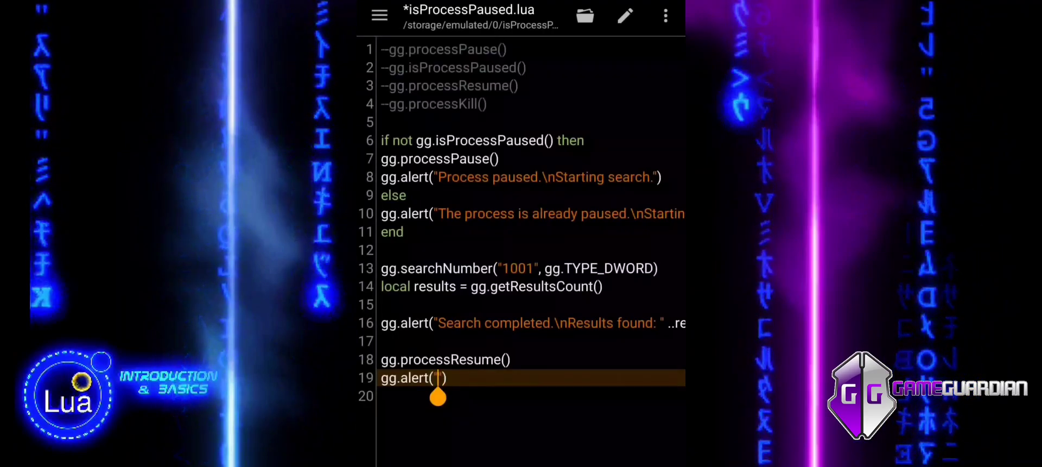
pyautogui.write('Process res')
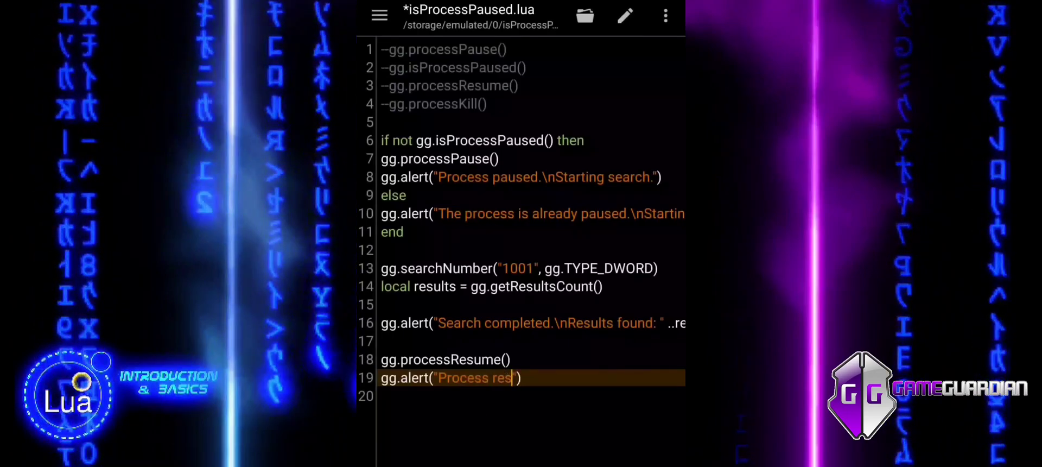
pyautogui.write('umed.")')
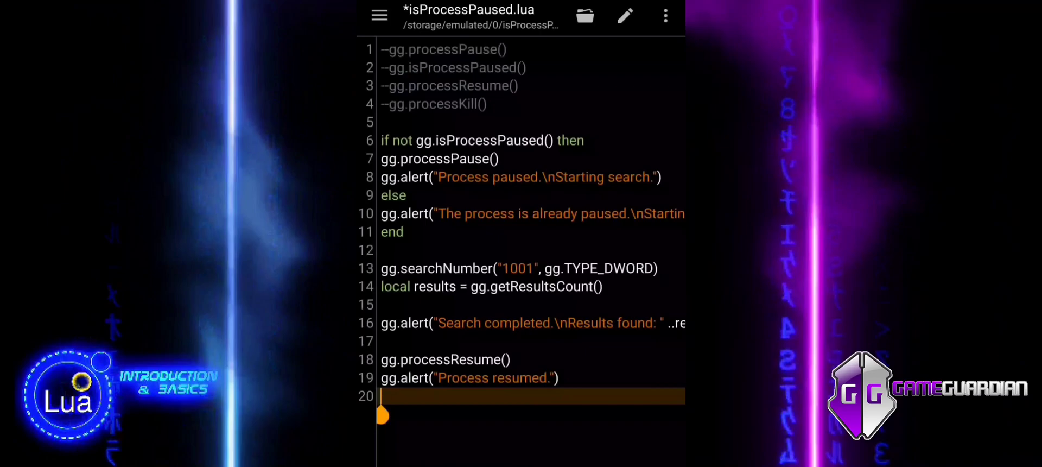
pyautogui.write('if')
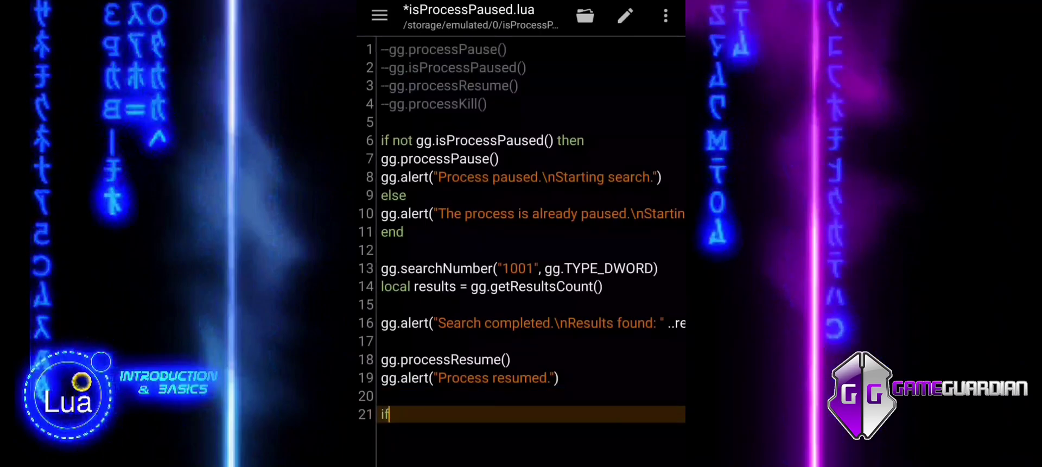
pyautogui.write('res')
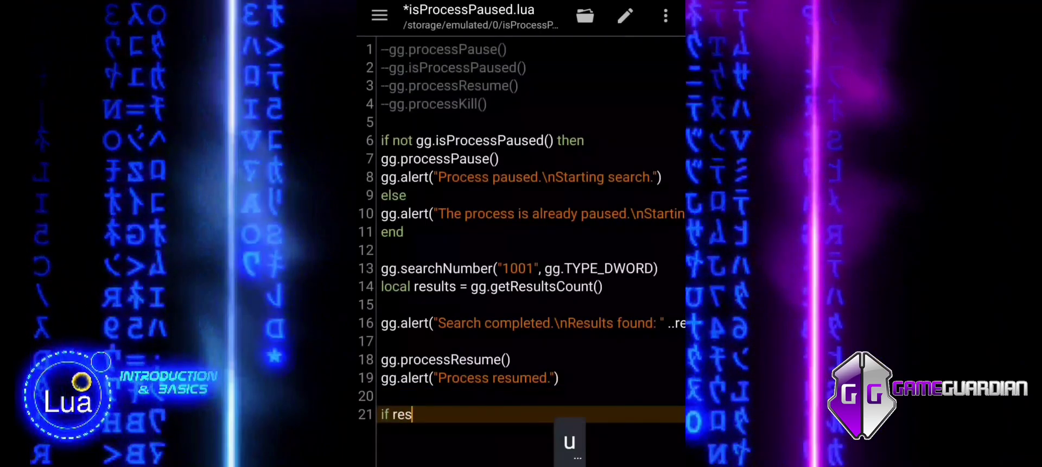
# - Complete 'if results > 20 then' and call gg.processKill() inside it
pyautogui.write('ults >')
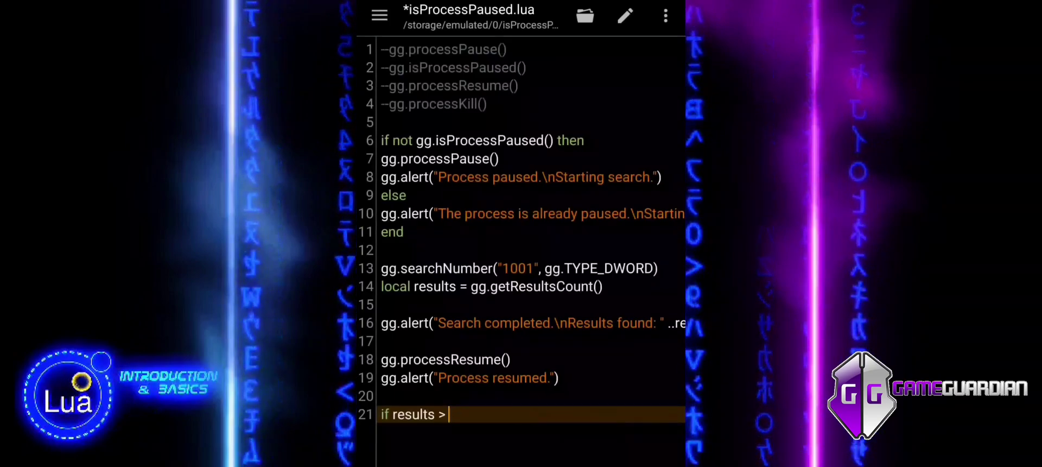
pyautogui.write('20 then')
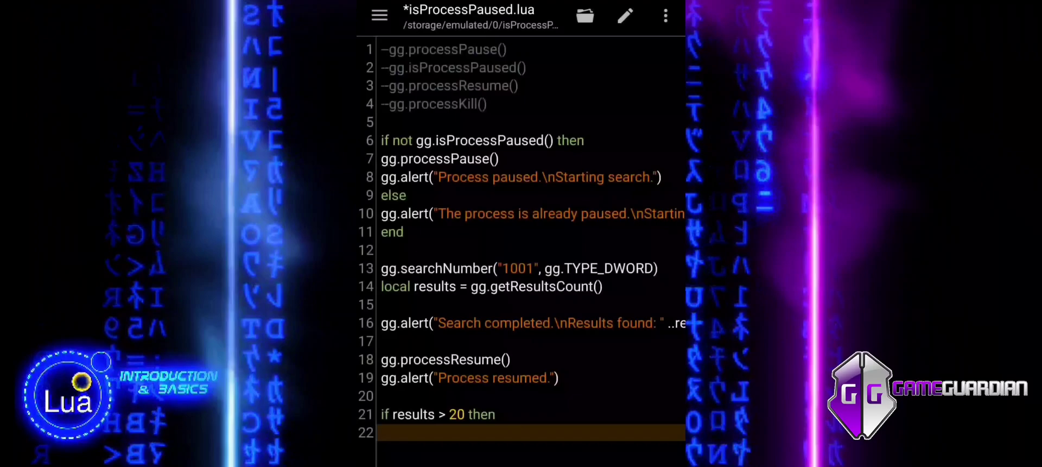
pyautogui.write('gg')
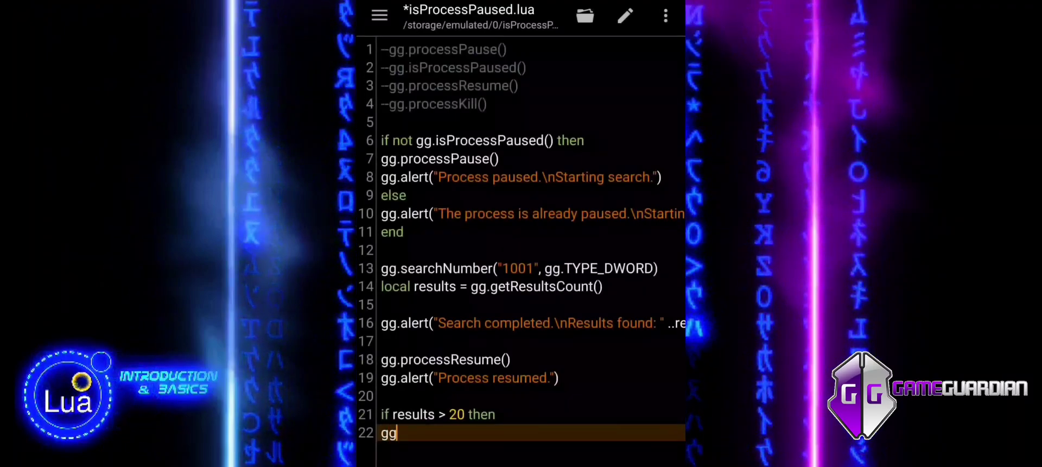
pyautogui.write('.')
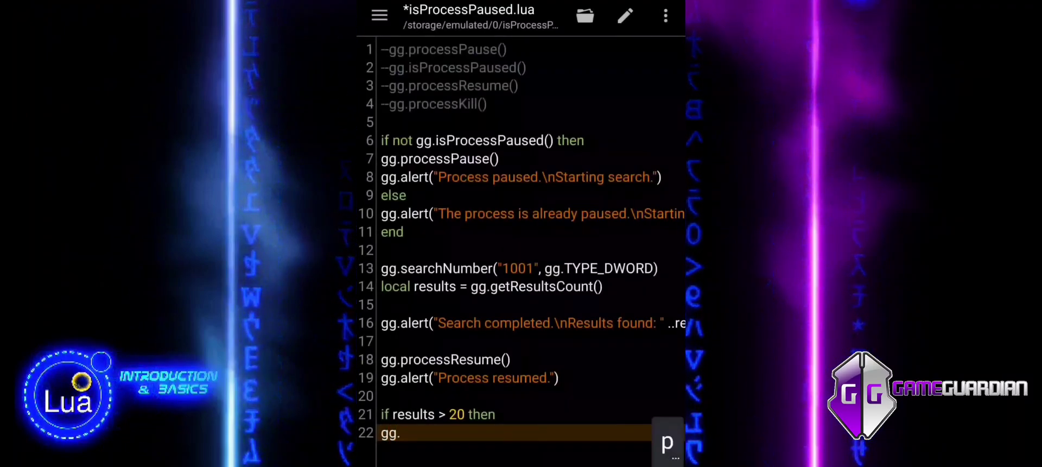
pyautogui.write('process')
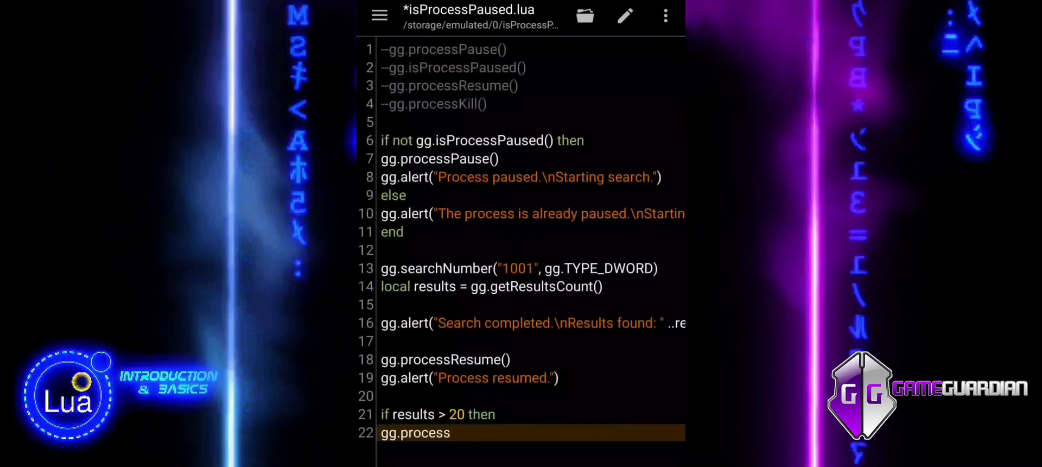
pyautogui.write('Kill()')
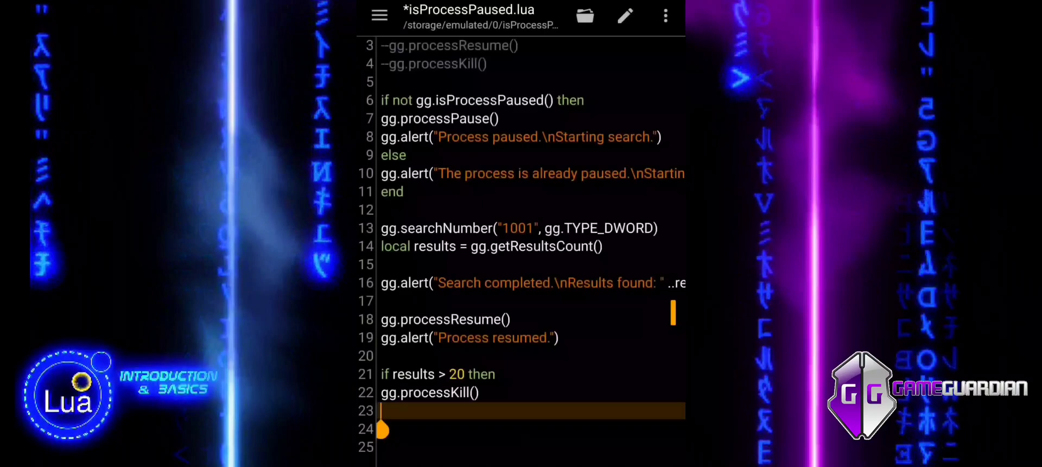
# - Add gg.alert starting "More than 20 results found.\nThe process..." after the kill call
pyautogui.write('gg.alert("")')
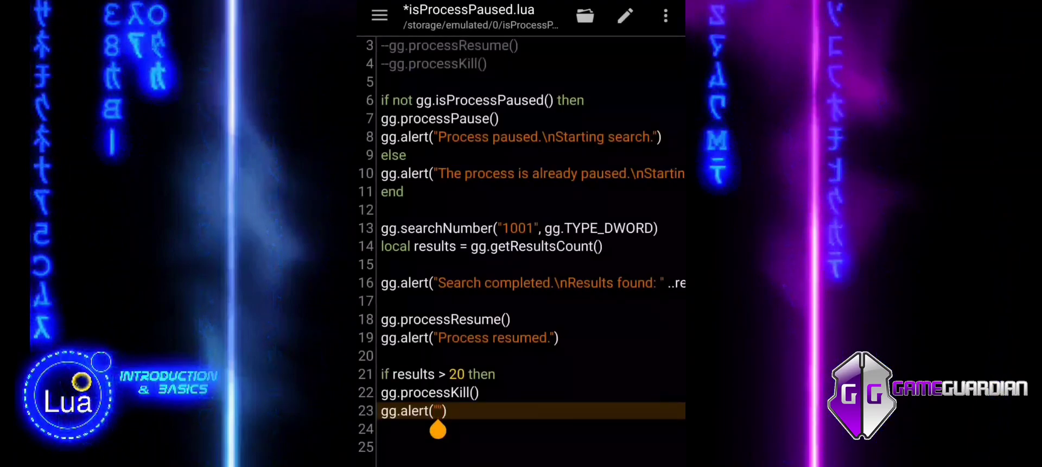
pyautogui.write('More')
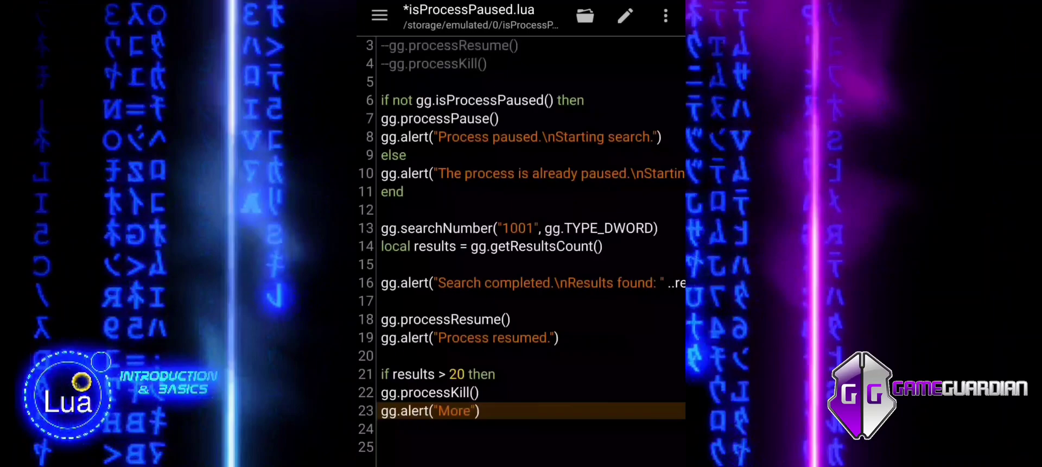
pyautogui.write('than')
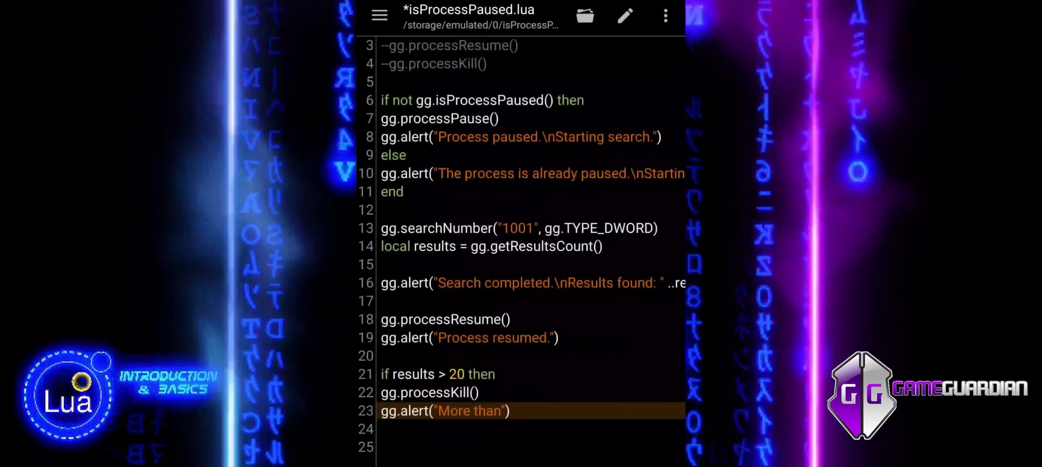
pyautogui.write('20')
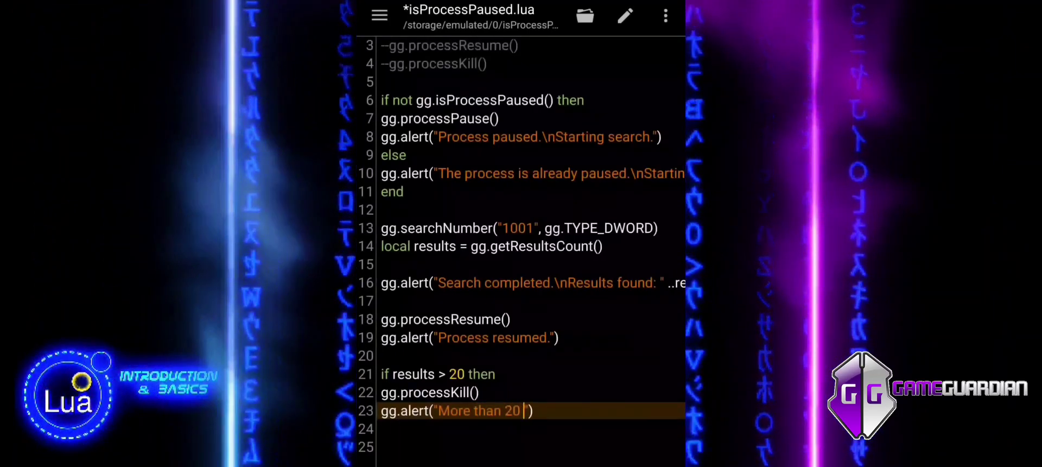
pyautogui.write('results')
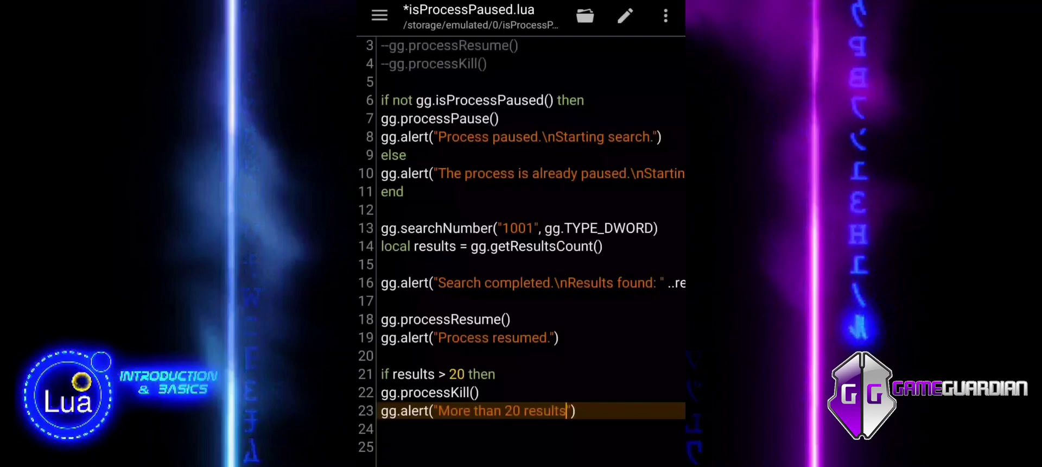
pyautogui.write('found.\\')
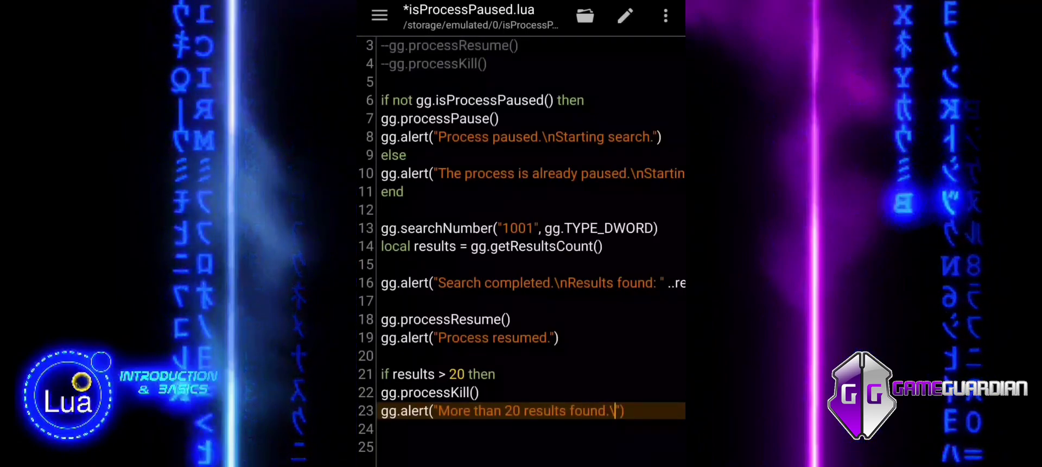
pyautogui.write('n')
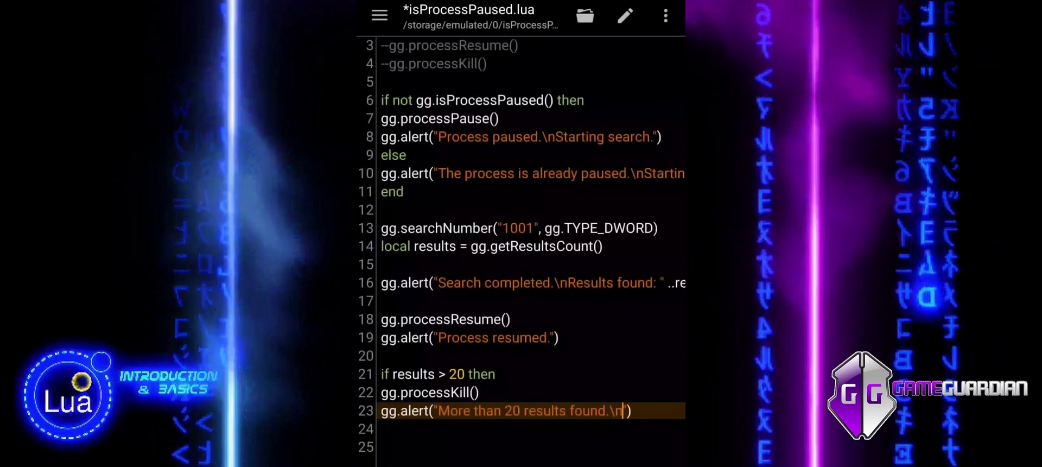
pyautogui.write('The prp')
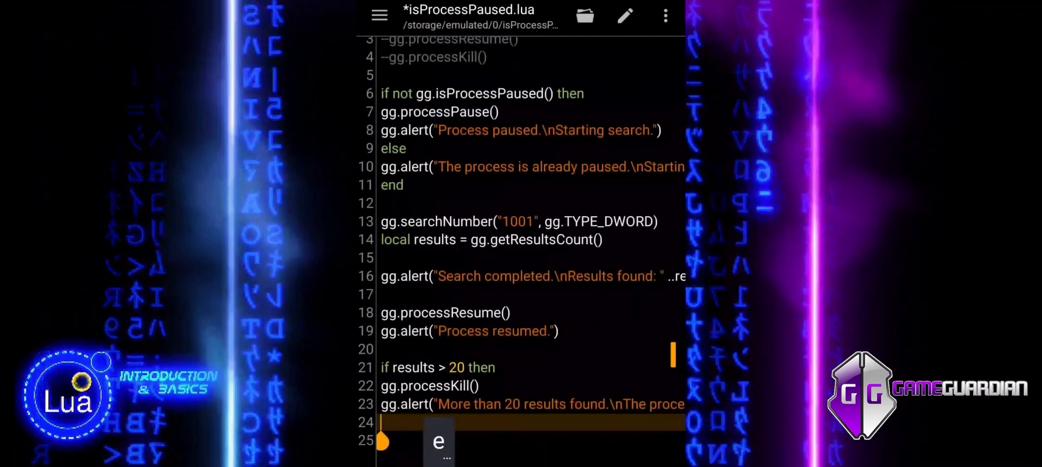
# - Add an else branch alerting "20 or fewer results found.\nProcess continues."
pyautogui.write('else')
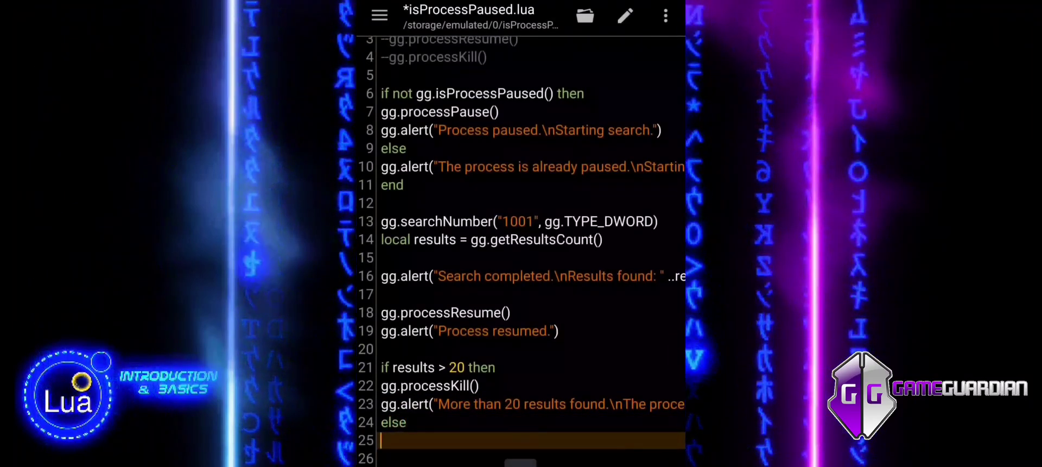
pyautogui.write('gg.alert()')
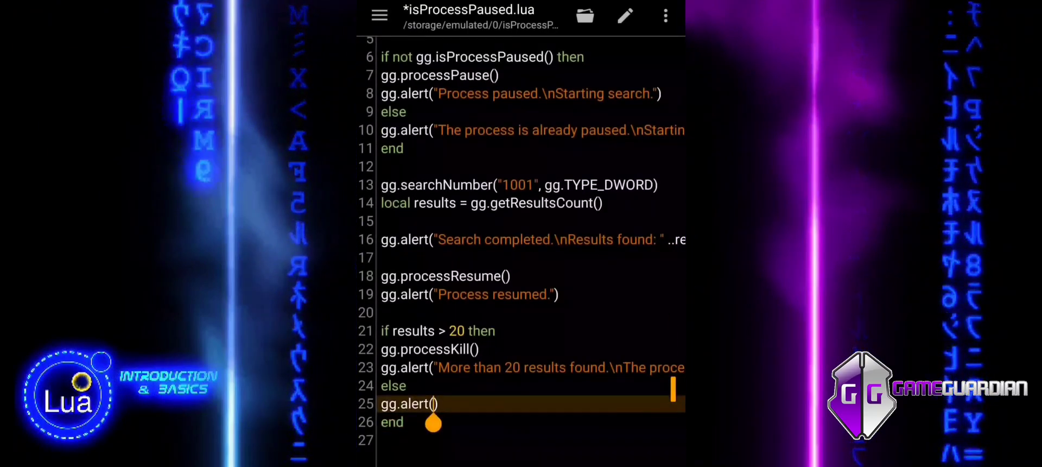
pyautogui.write('"')
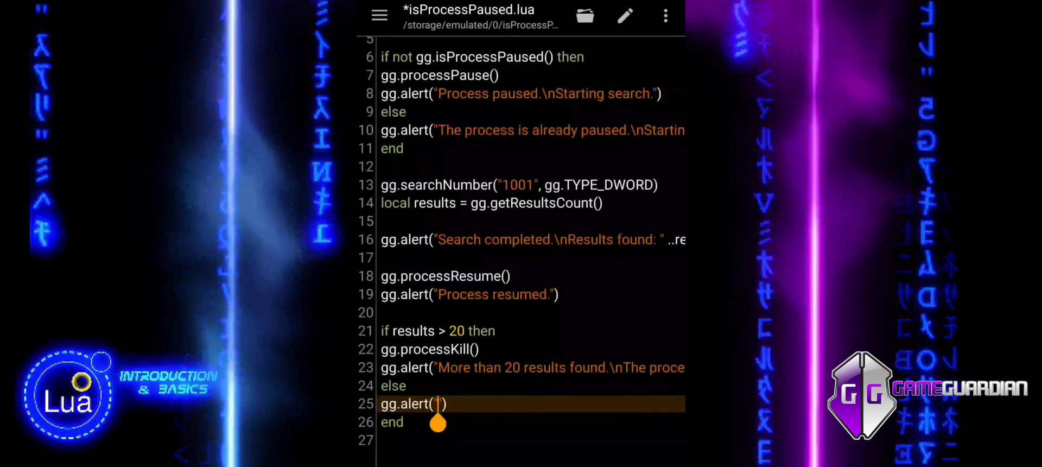
pyautogui.write('20')
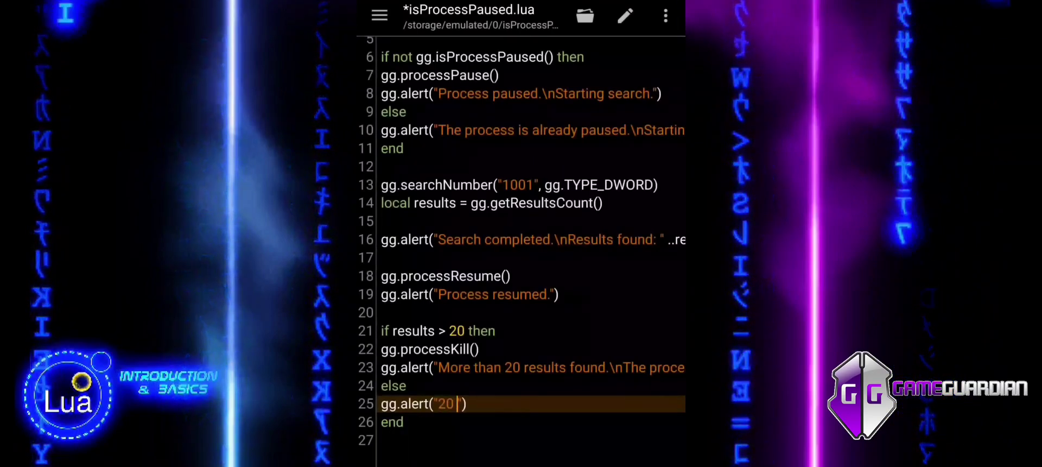
pyautogui.write('or')
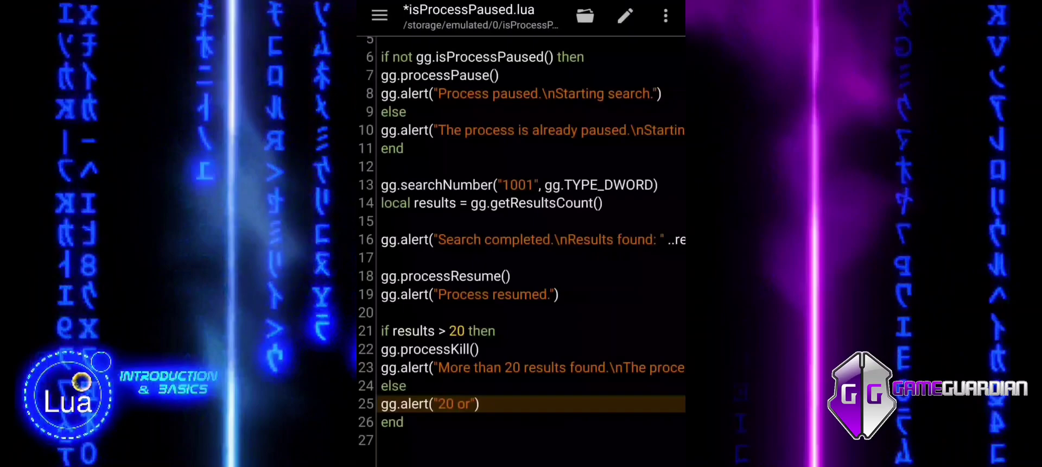
pyautogui.write('fewer')
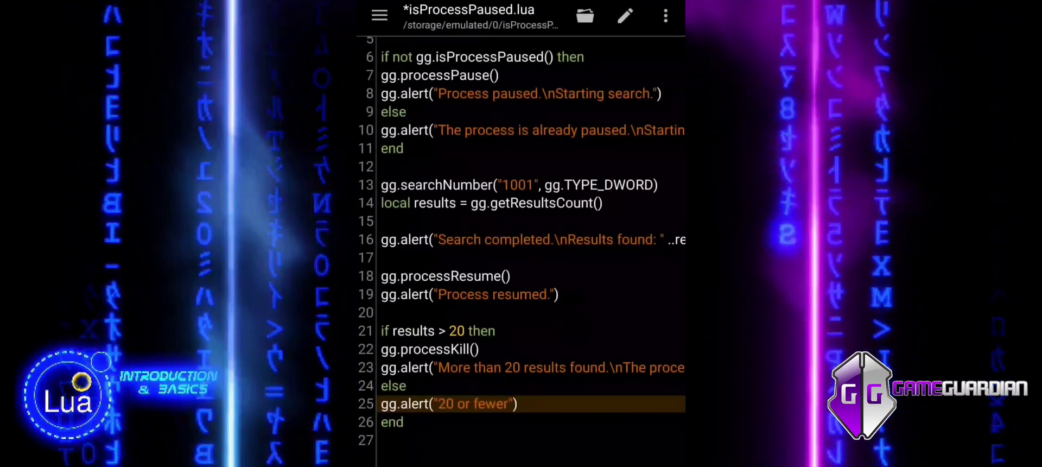
pyautogui.write('results fo')
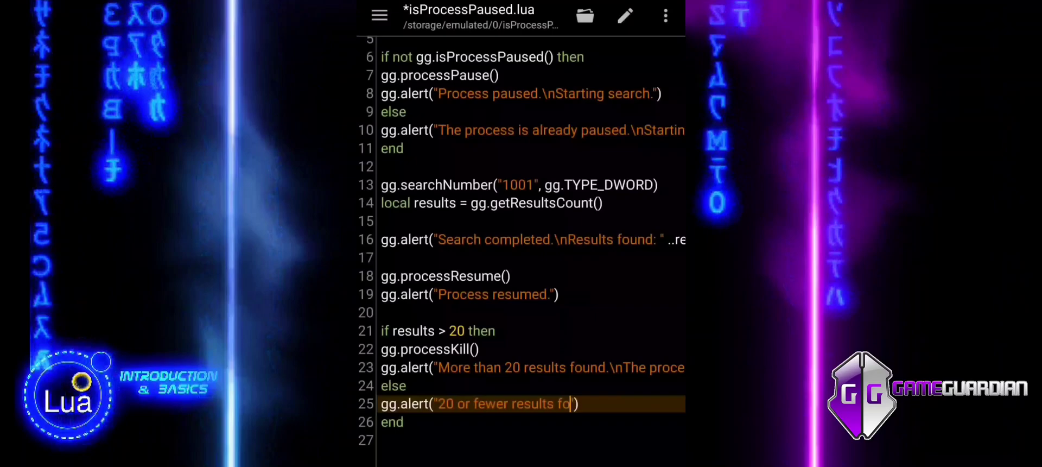
pyautogui.write('und.')
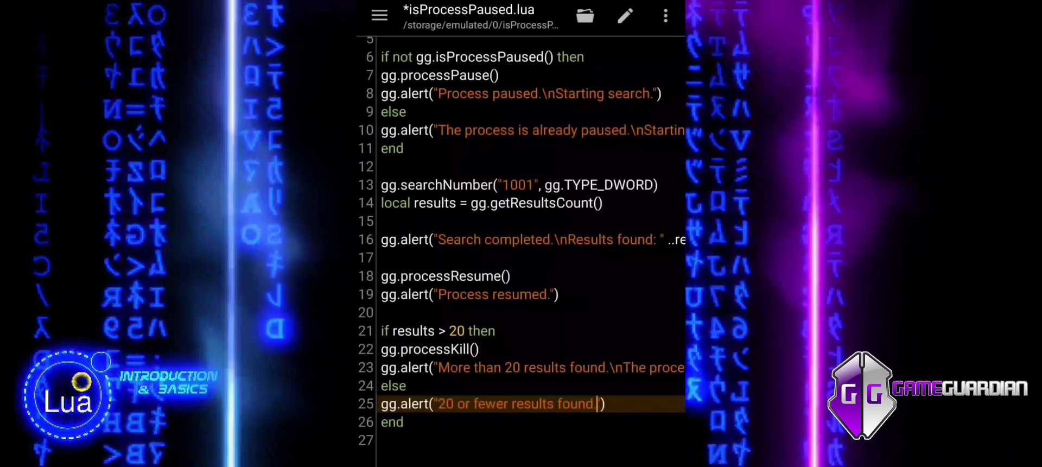
pyautogui.write('\\')
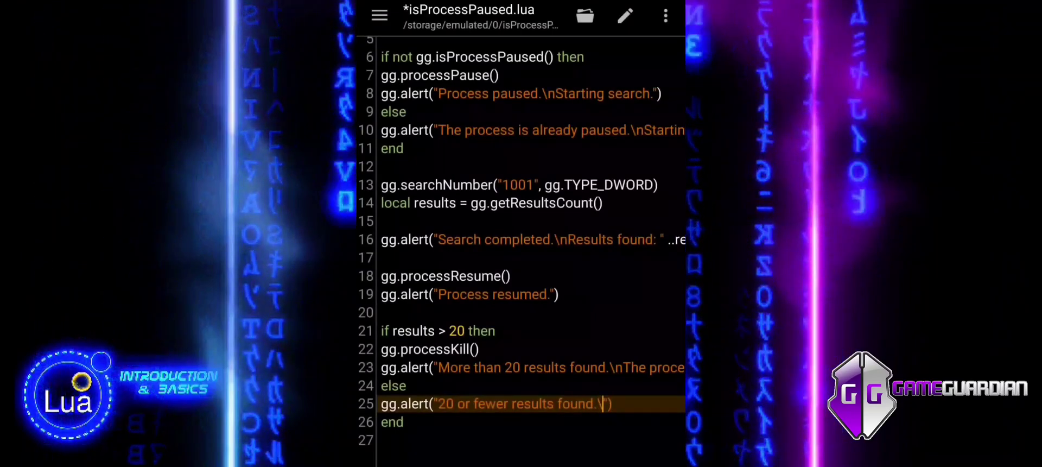
pyautogui.write('n')
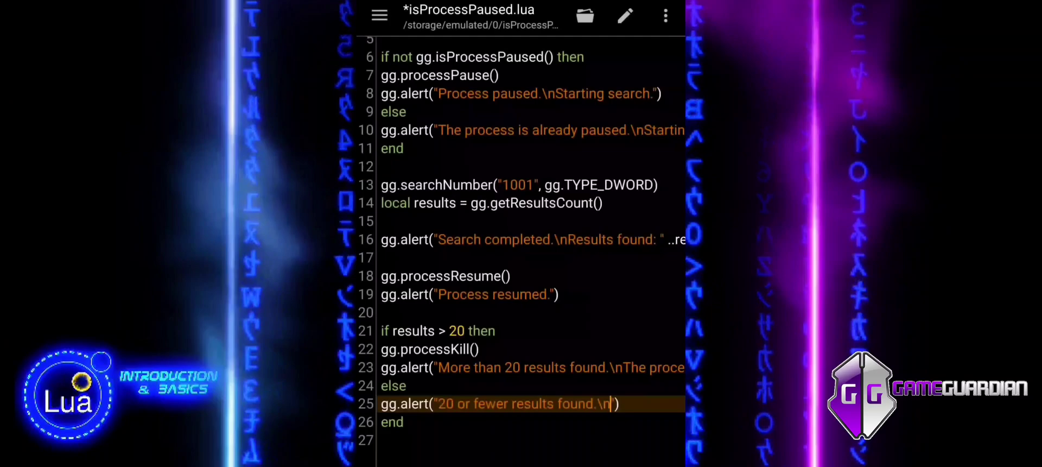
pyautogui.write('Proces')
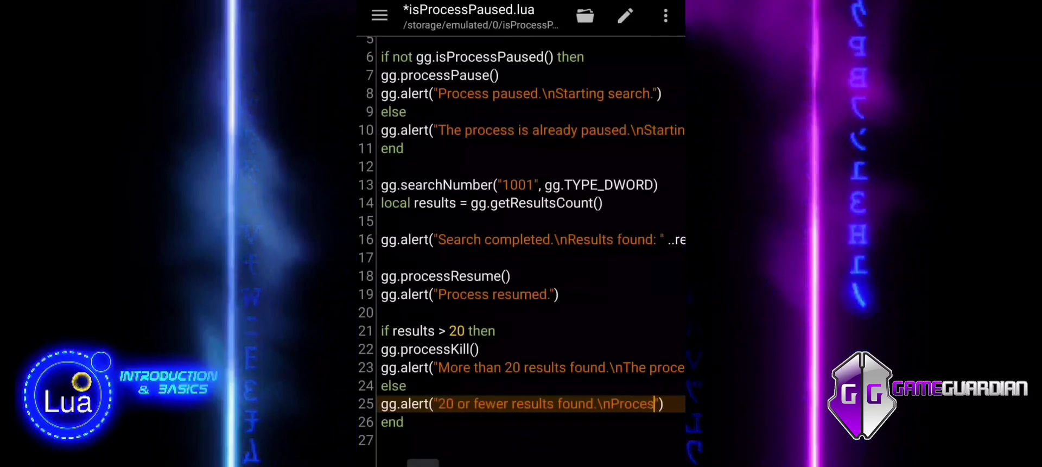
pyautogui.write('continues.')
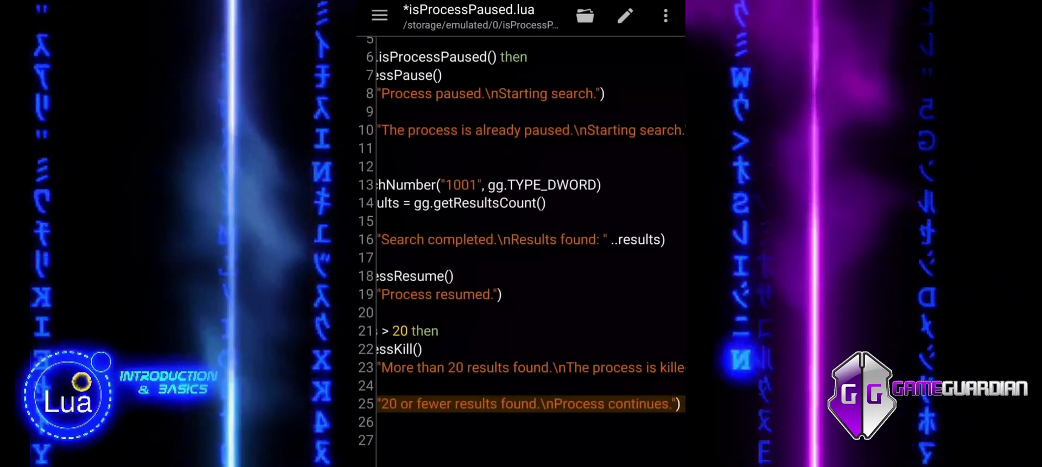
pyautogui.hscroll(-3)
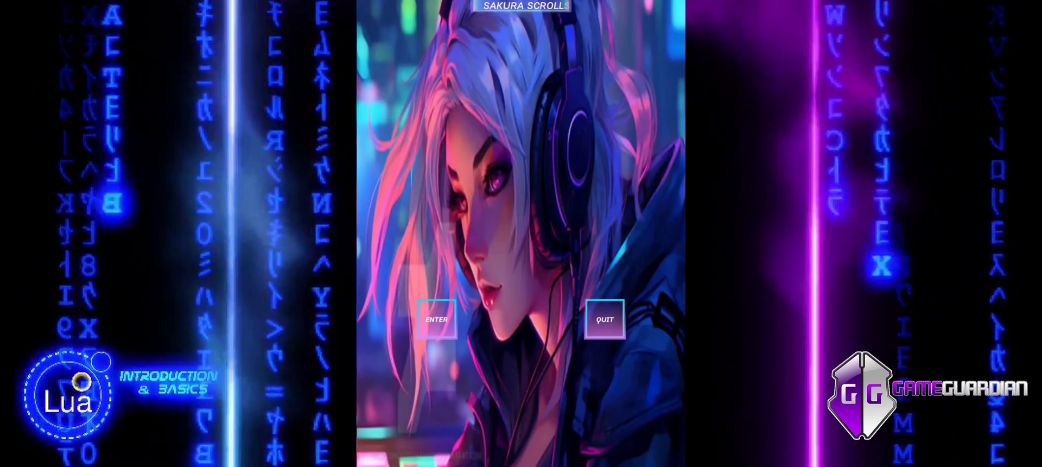
# - Execute isProcessPaused.lua from GameGuardian and acknowledge the pause and 18-results alerts
pyautogui.click(437, 319)
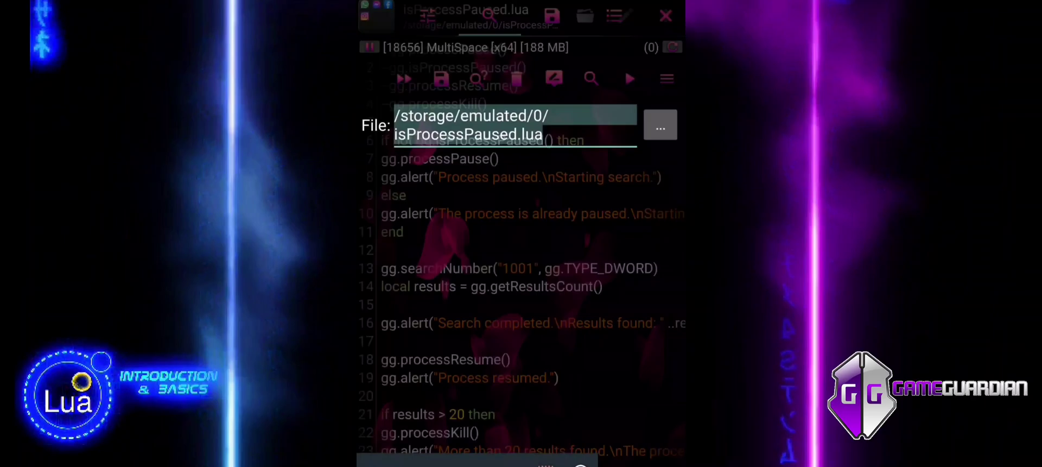
pyautogui.click(630, 78)
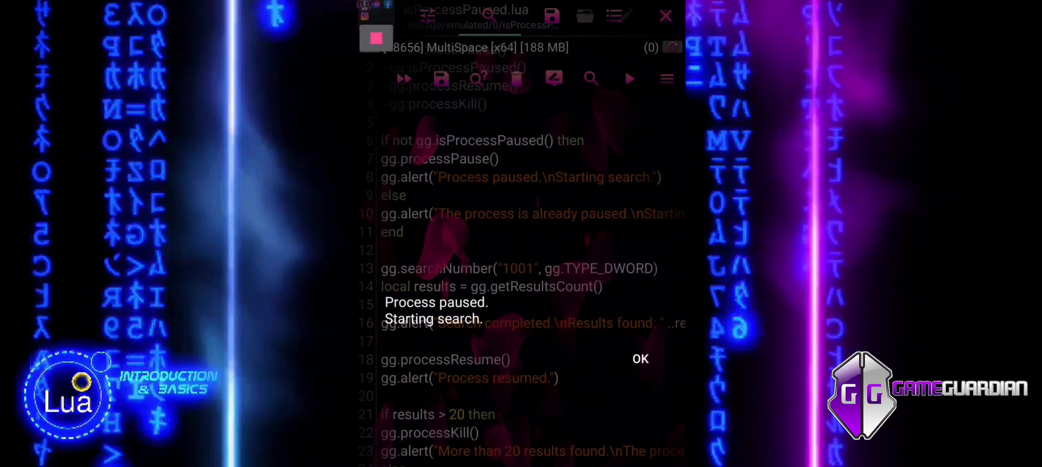
pyautogui.click(639, 358)
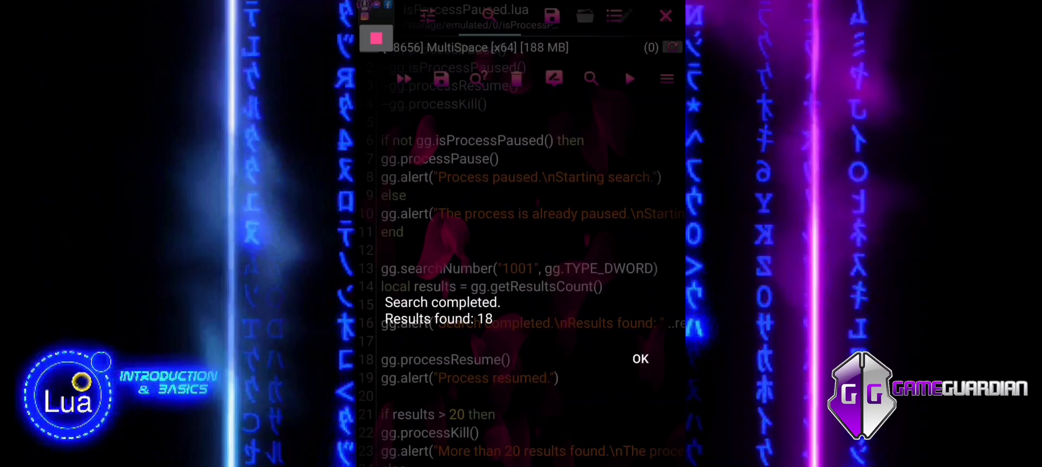
pyautogui.click(638, 358)
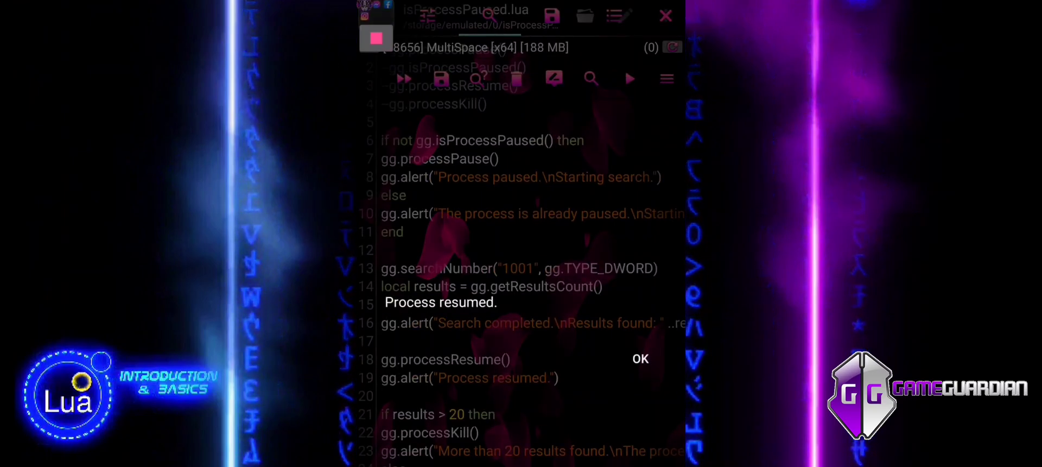
# - Acknowledge the resume and continue alerts, close the finished dialog and return to the editor
pyautogui.click(639, 358)
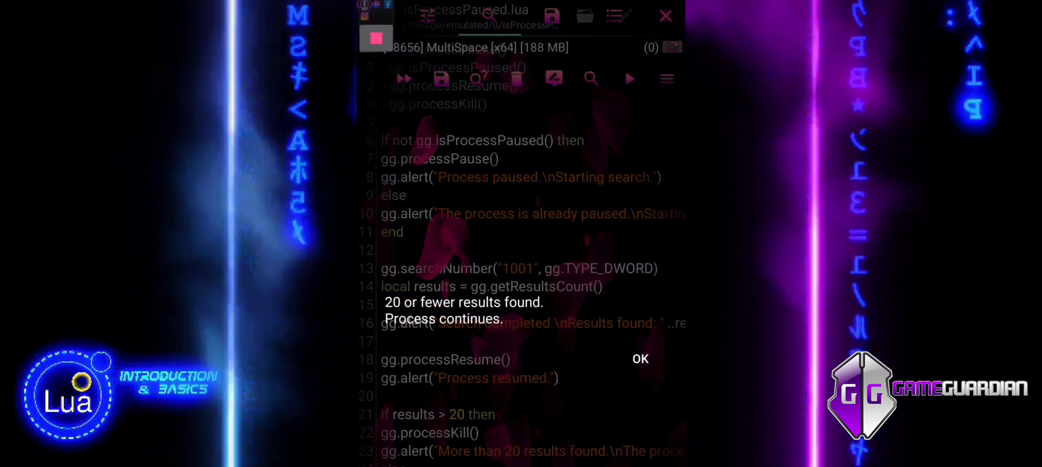
pyautogui.click(639, 358)
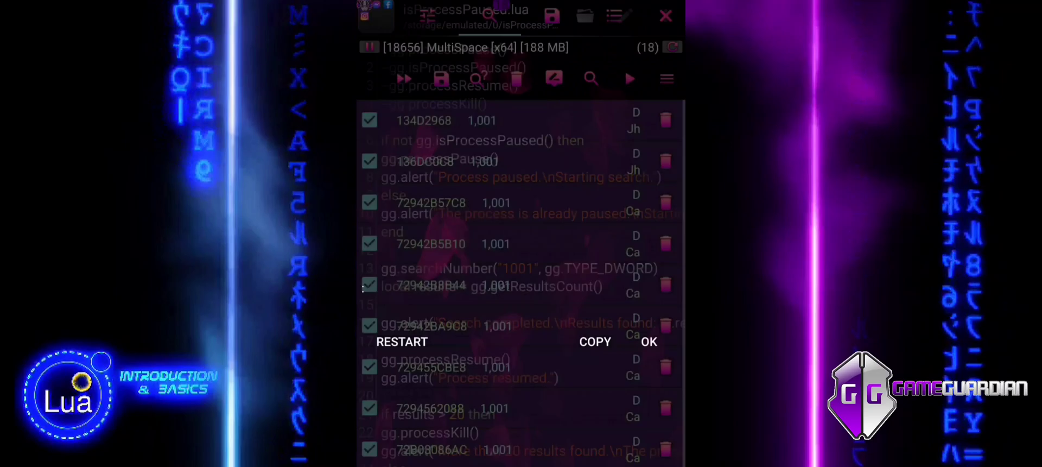
pyautogui.click(648, 341)
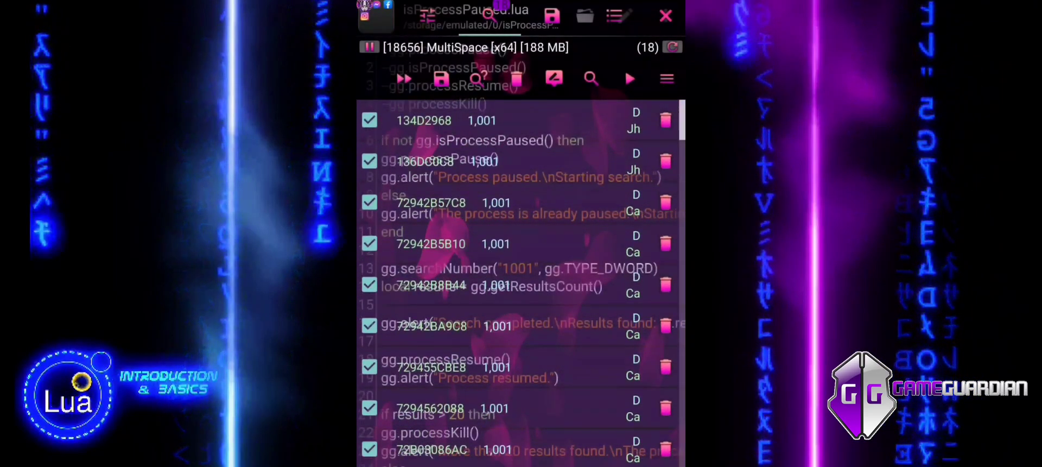
pyautogui.click(665, 17)
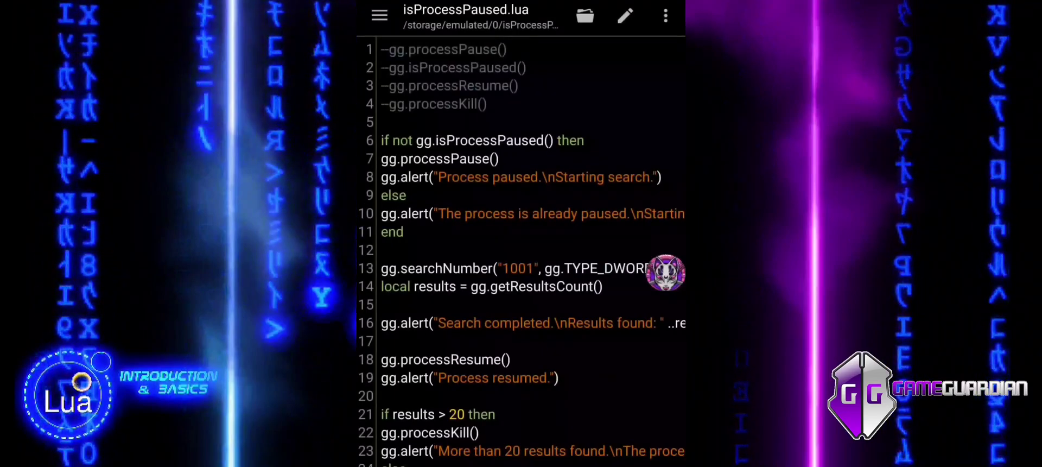
# - Scroll across the script to reach the kill threshold condition and message
pyautogui.hscroll(3)
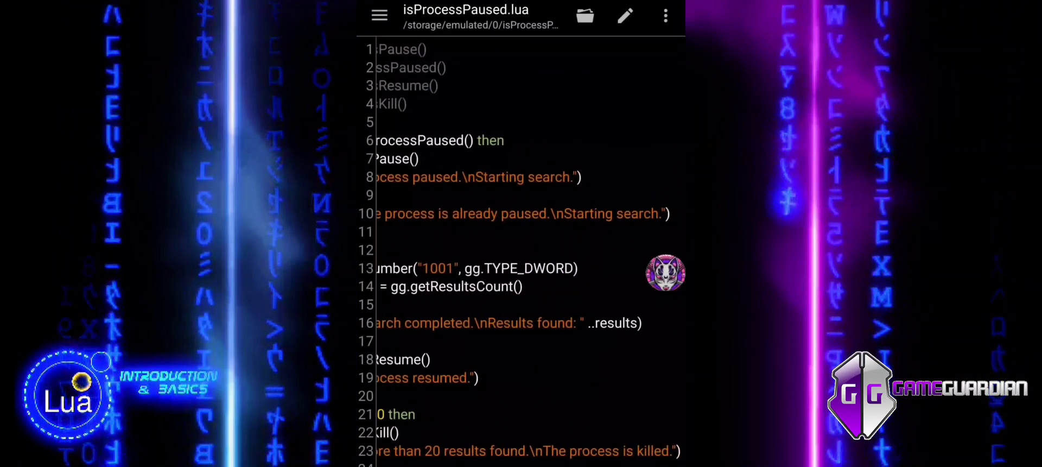
pyautogui.hscroll(-3)
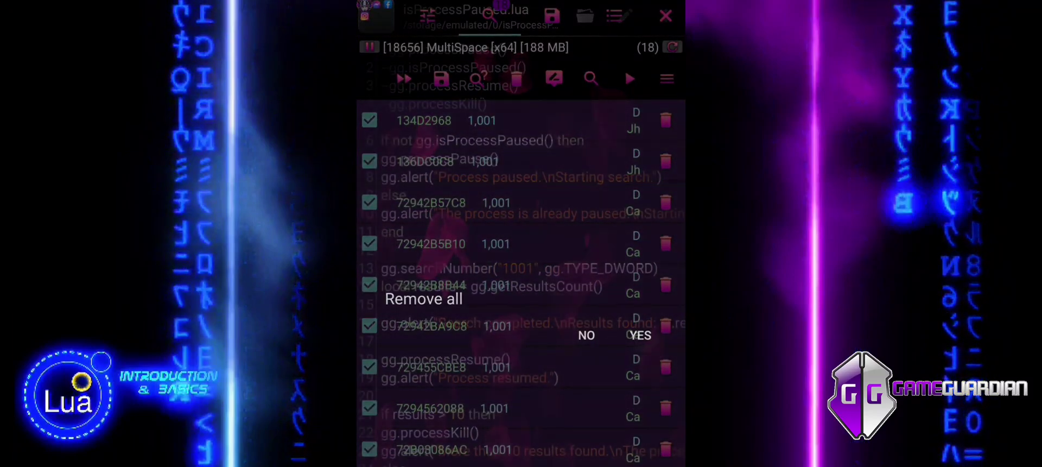
# - Clear the old results and rerun the script so 18 results exceed 10 and the process is killed
pyautogui.click(640, 334)
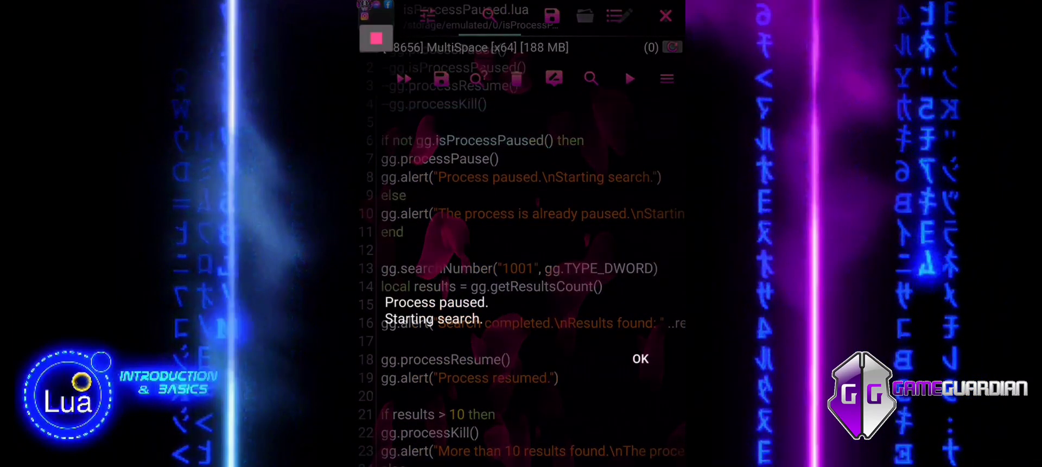
pyautogui.click(639, 358)
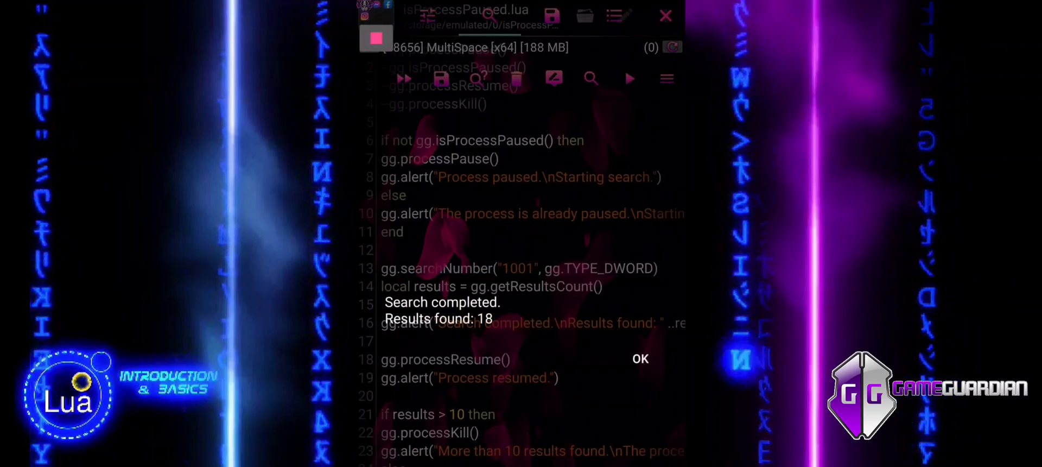
pyautogui.click(638, 358)
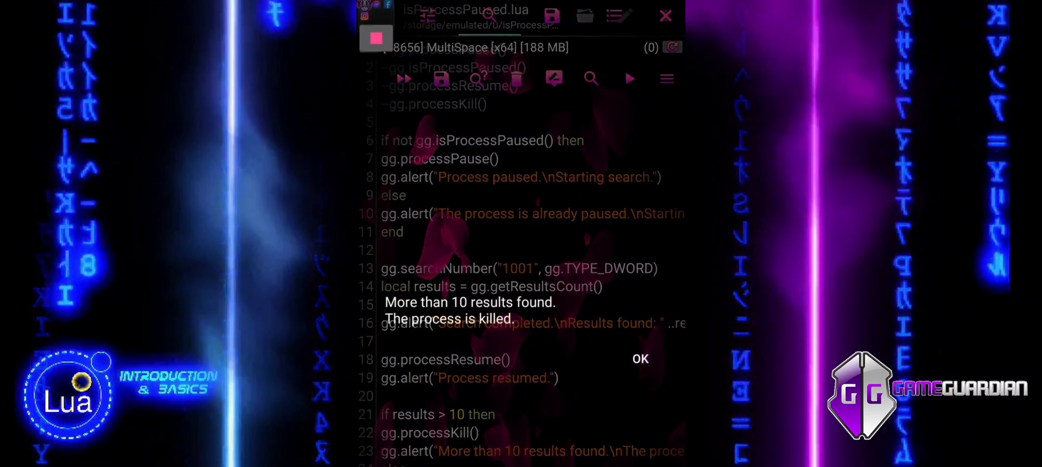
pyautogui.click(640, 358)
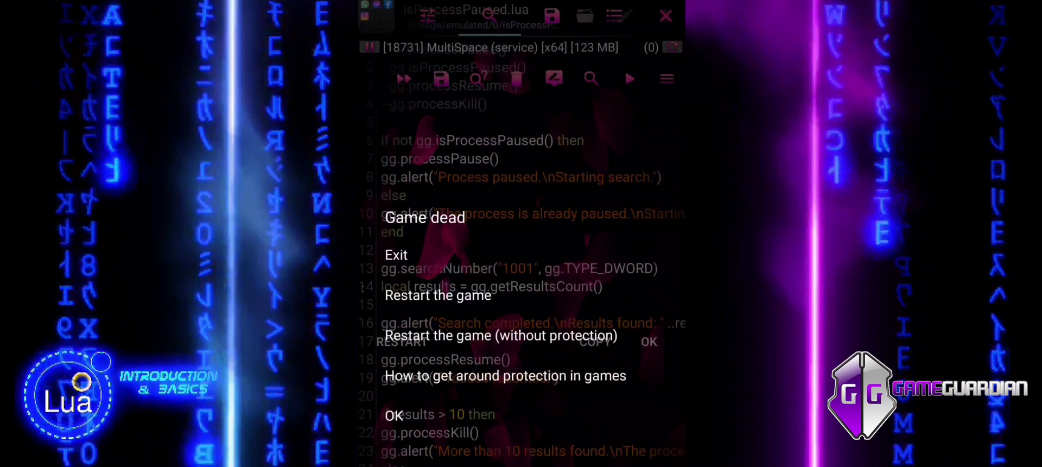